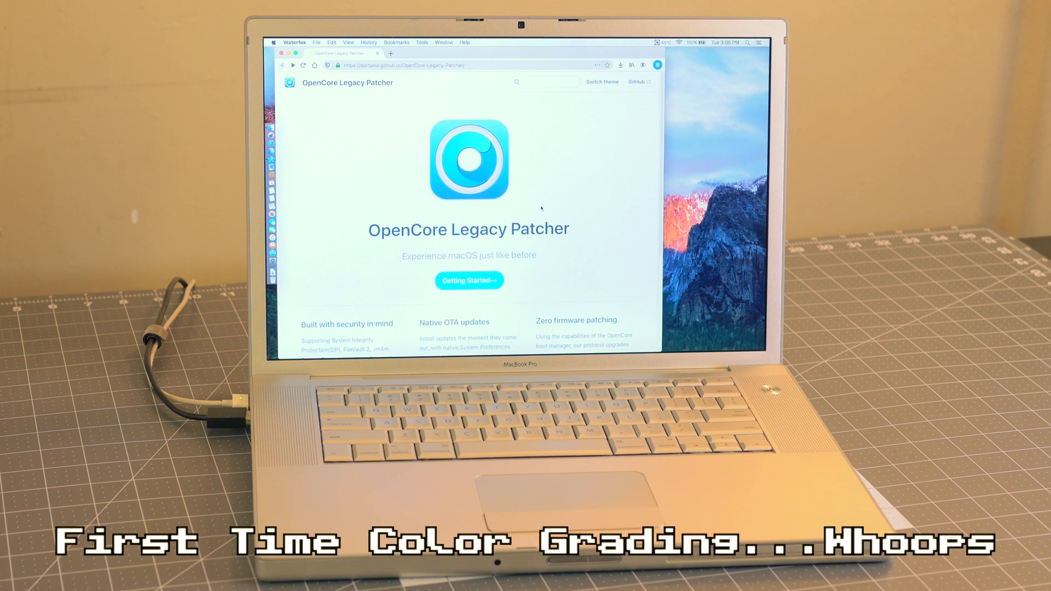
# Step: From Supported Models' MacBook Pro table, read through the legacy non-Metal GPU acceleration GitHub issue
pyautogui.click(468, 280)
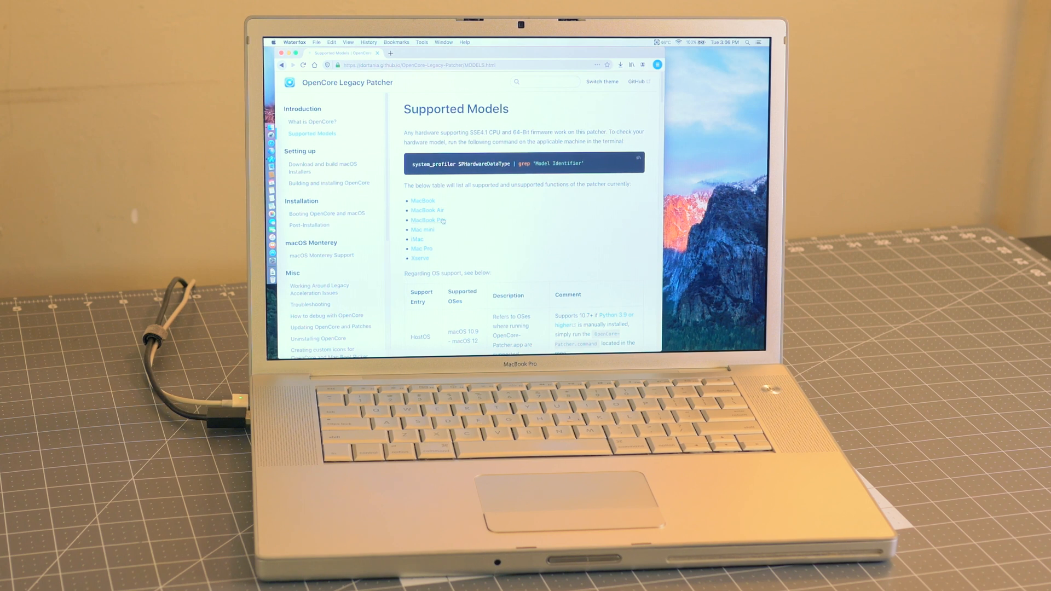
pyautogui.click(428, 220)
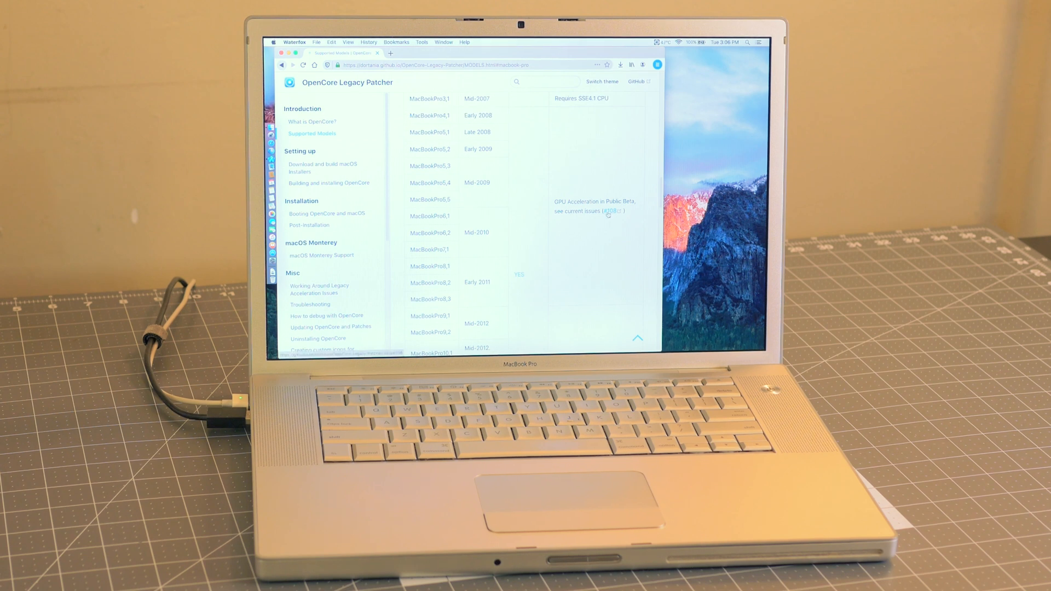
pyautogui.click(612, 211)
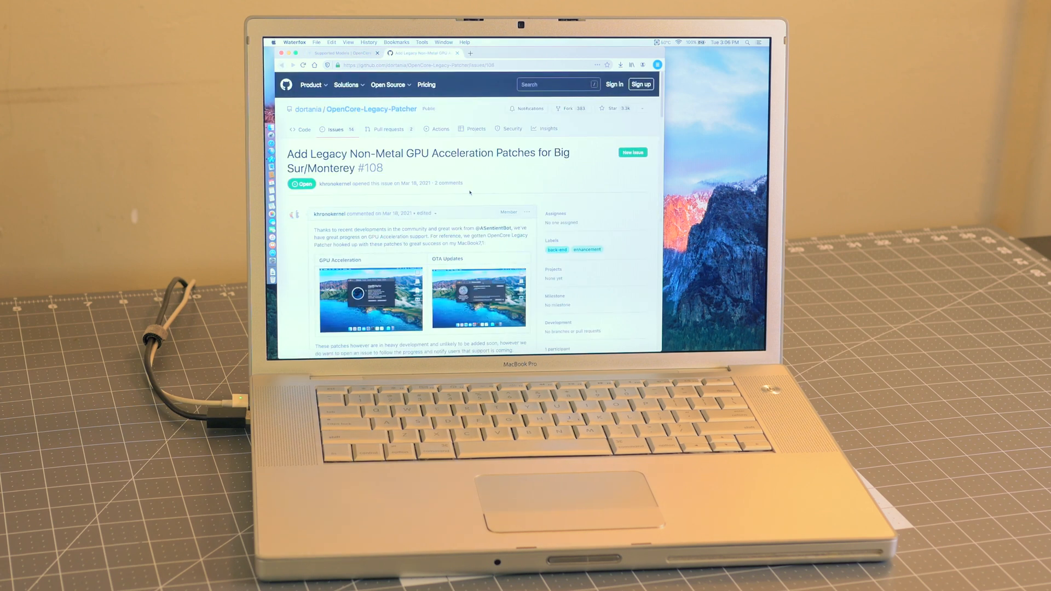
pyautogui.scroll(-3)
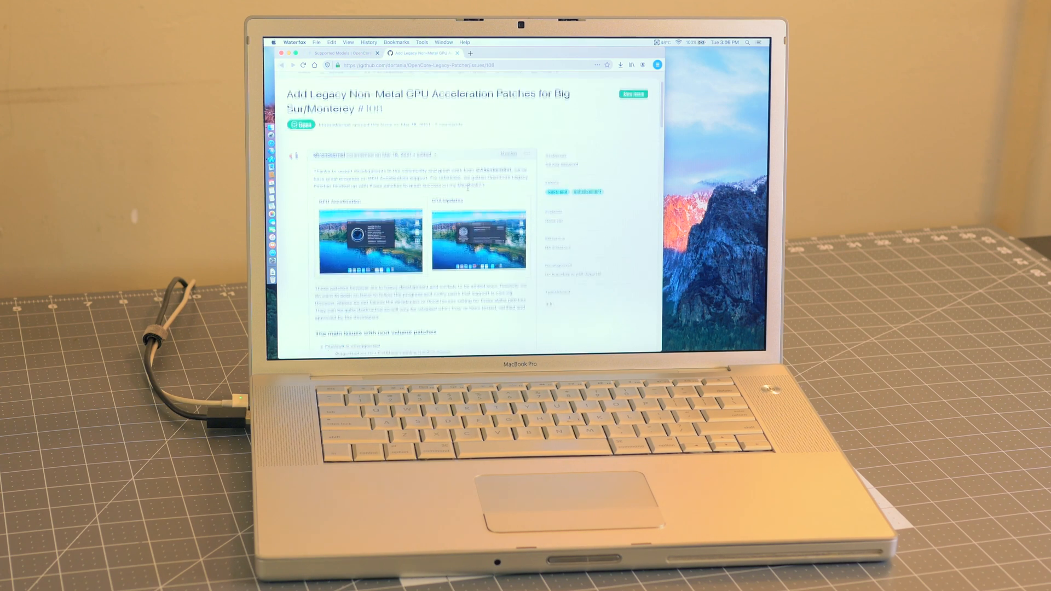
pyautogui.scroll(-3)
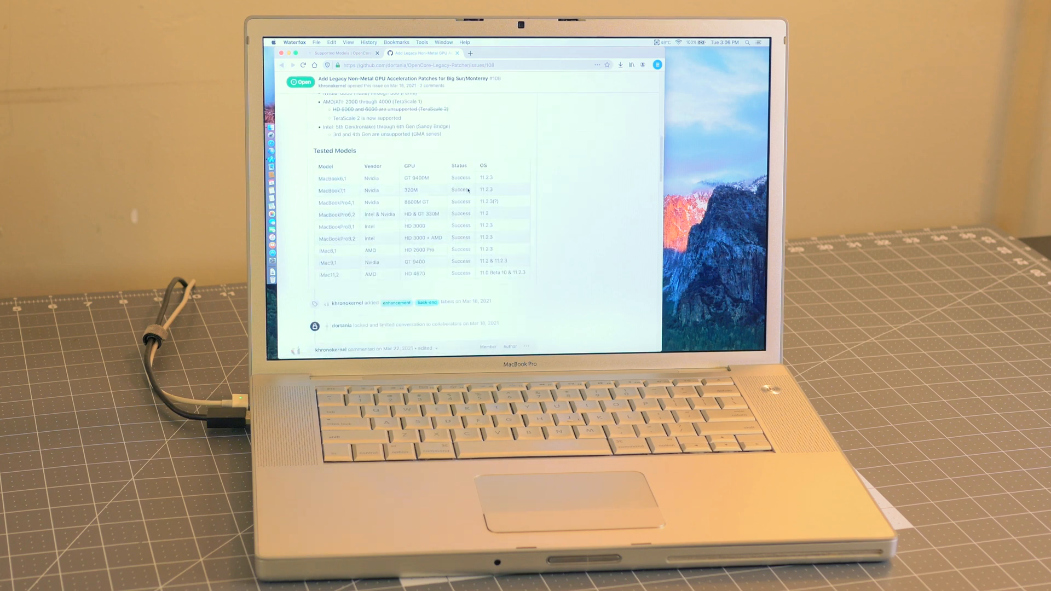
pyautogui.scroll(-3)
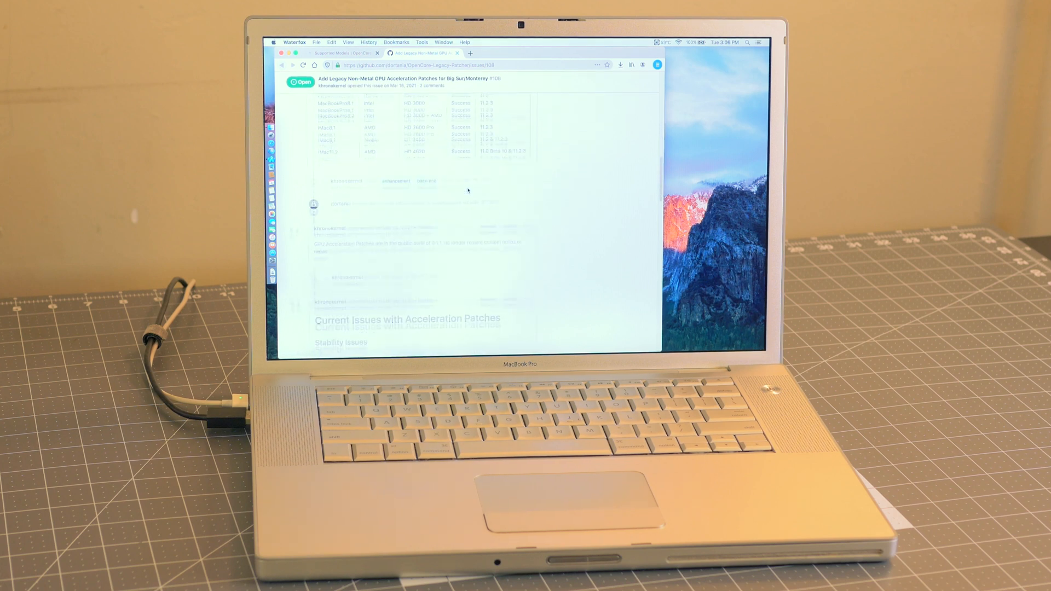
pyautogui.scroll(-3)
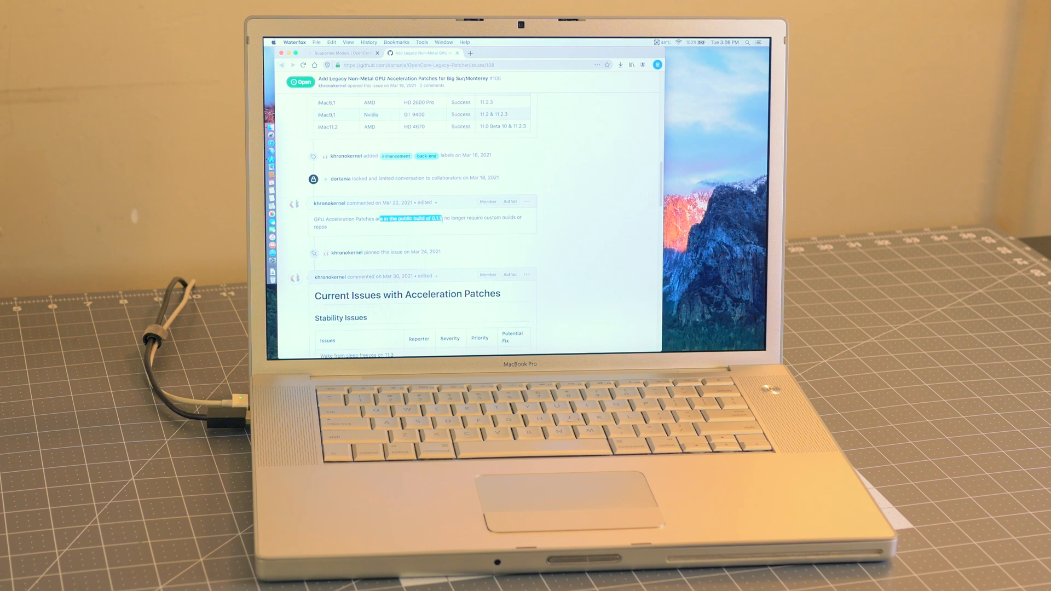
pyautogui.scroll(-3)
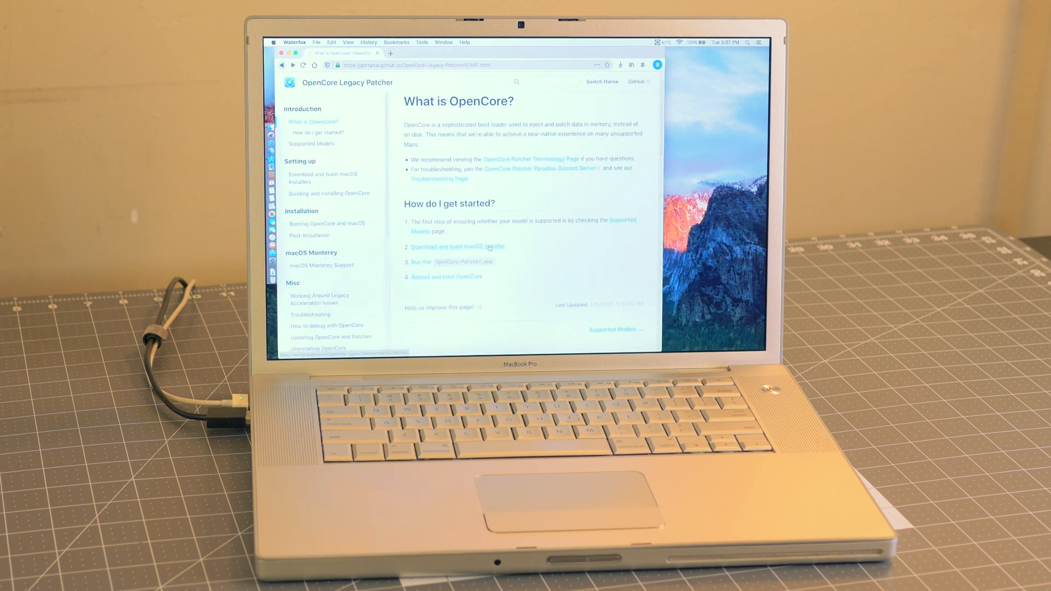
# Step: Via the 'Download and build macOS Installer' guide, reach the release page's Assets list
pyautogui.click(457, 247)
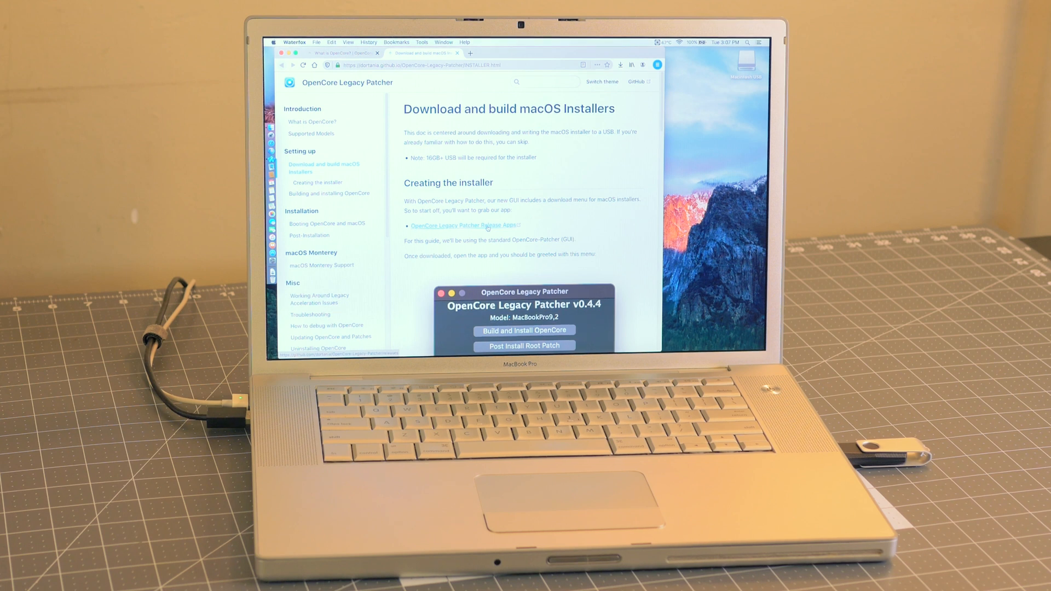
pyautogui.click(458, 225)
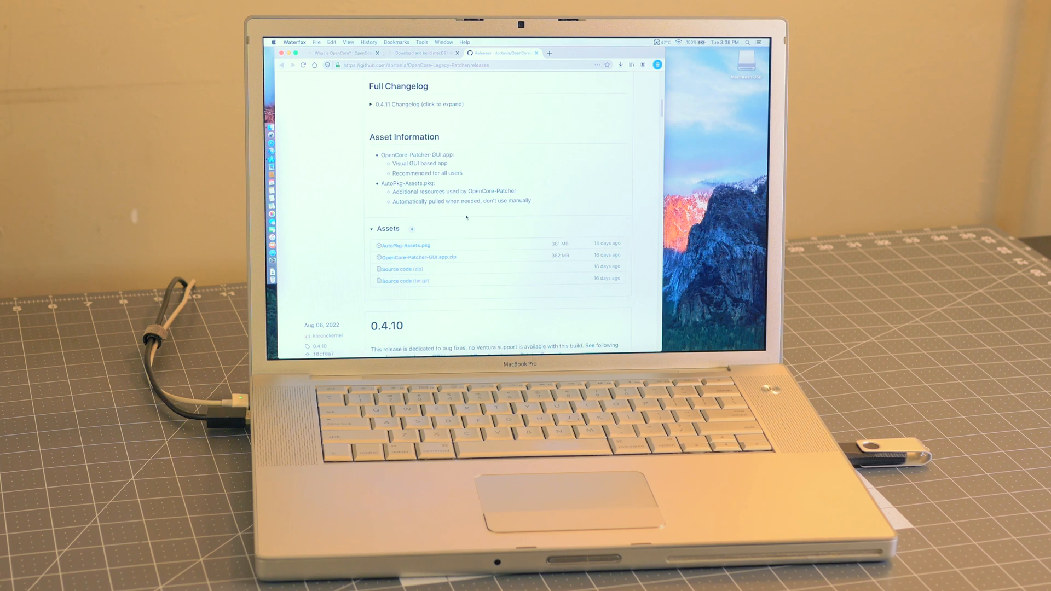
pyautogui.scroll(-3)
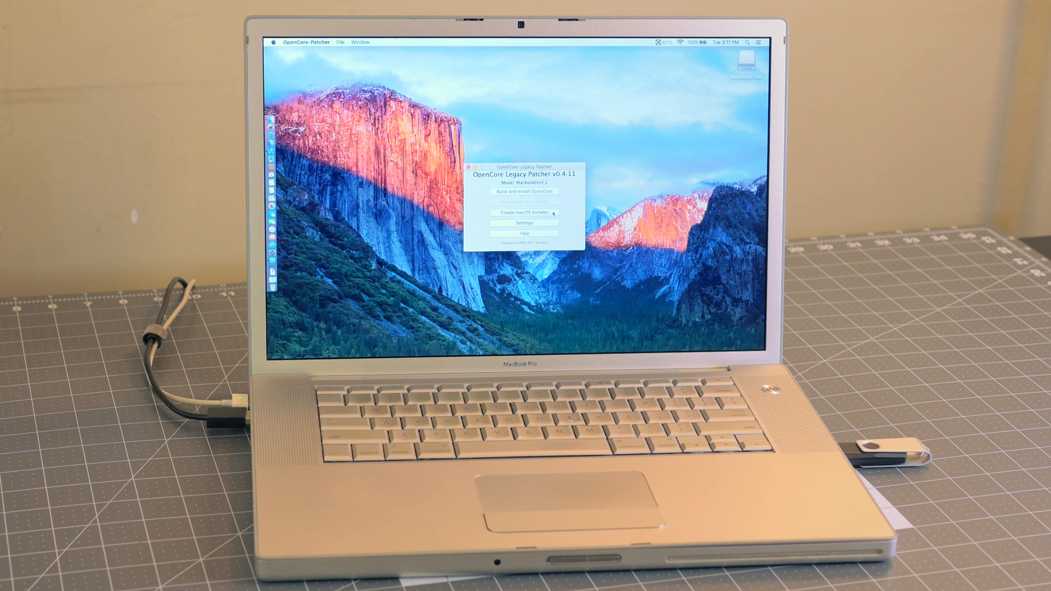
# Step: Under Create macOS Installer, download the macOS 12.6.1 Monterey installer from Apple
pyautogui.click(525, 212)
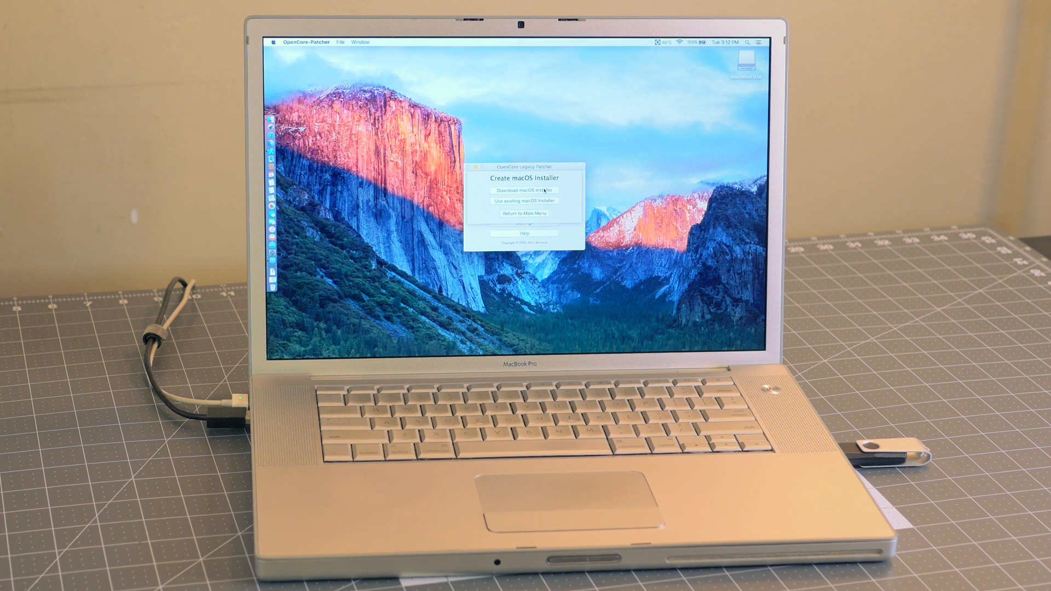
pyautogui.click(525, 190)
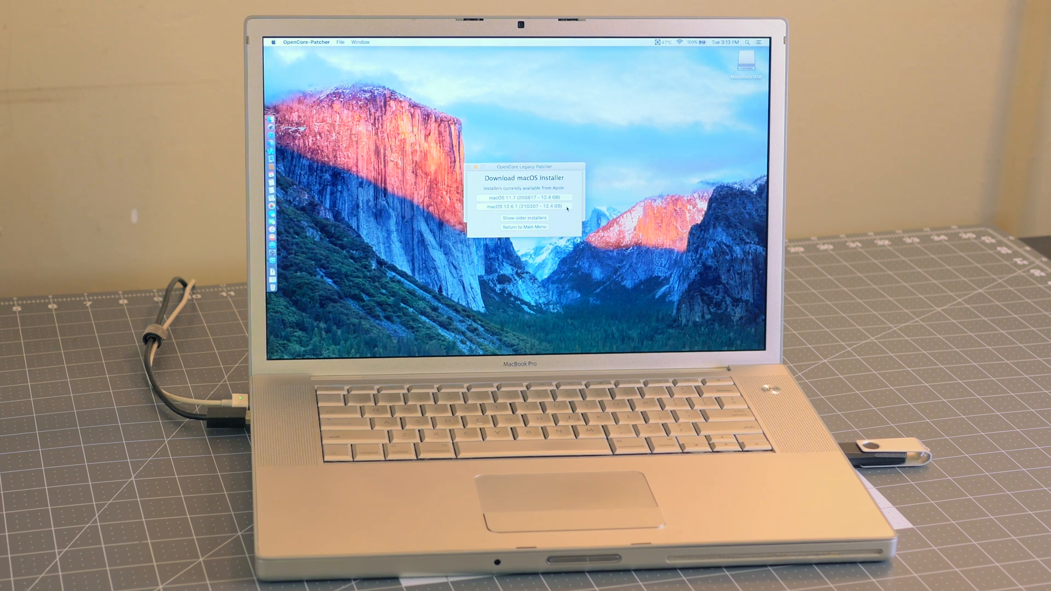
pyautogui.click(525, 205)
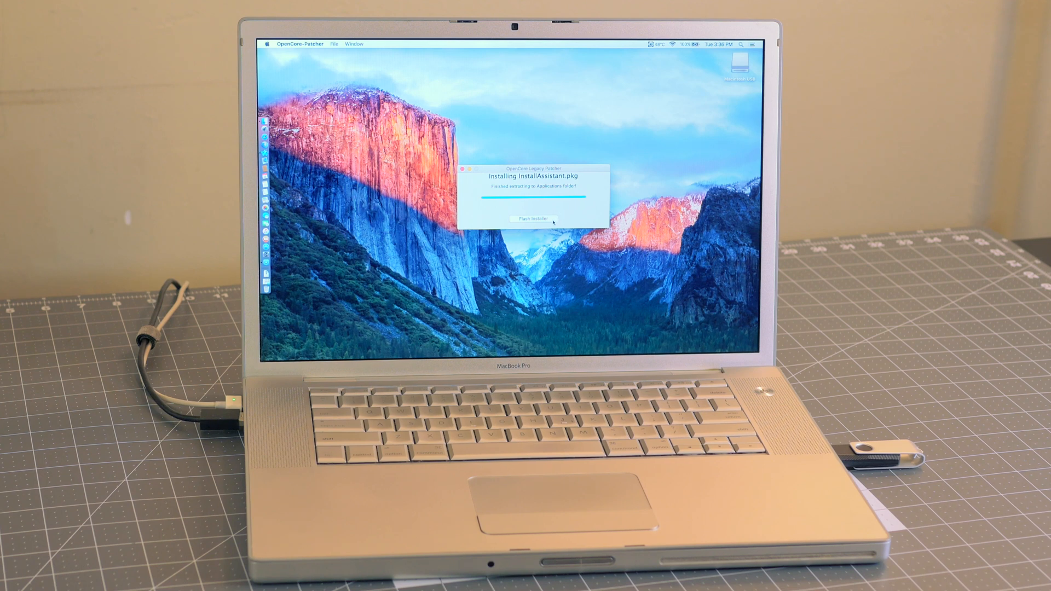
# Step: Flash Install macOS Monterey 12.6.1 onto the 31.5 GB USB DISK, erasing it
pyautogui.click(532, 220)
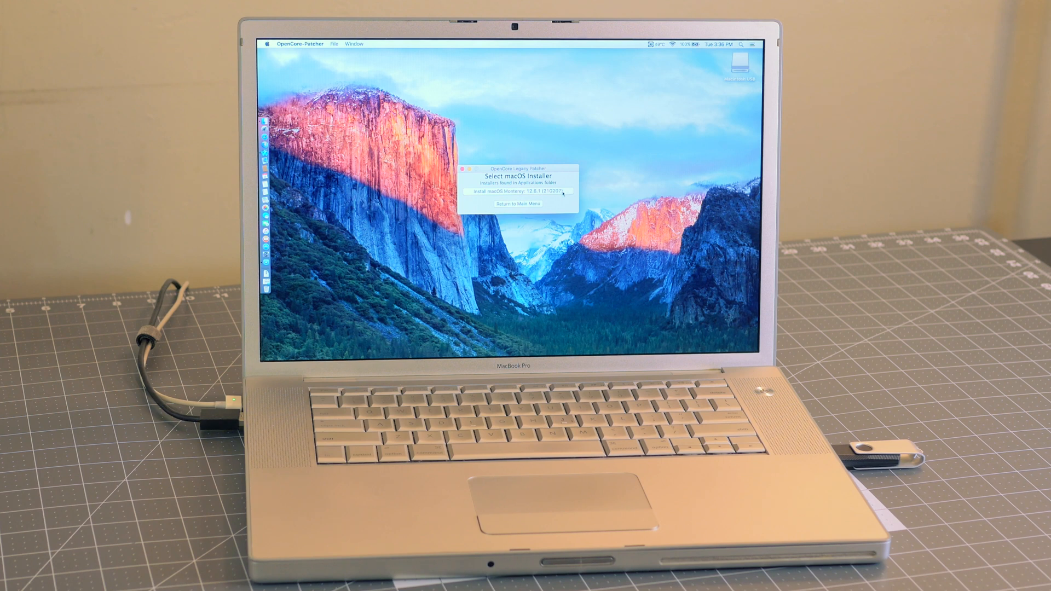
pyautogui.click(517, 194)
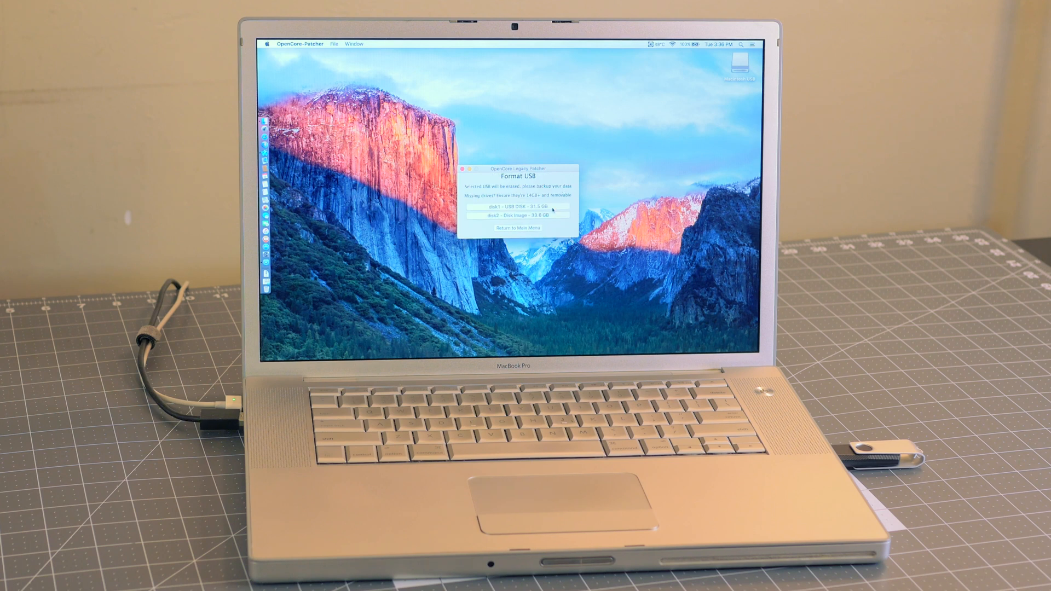
pyautogui.moveTo(552, 211)
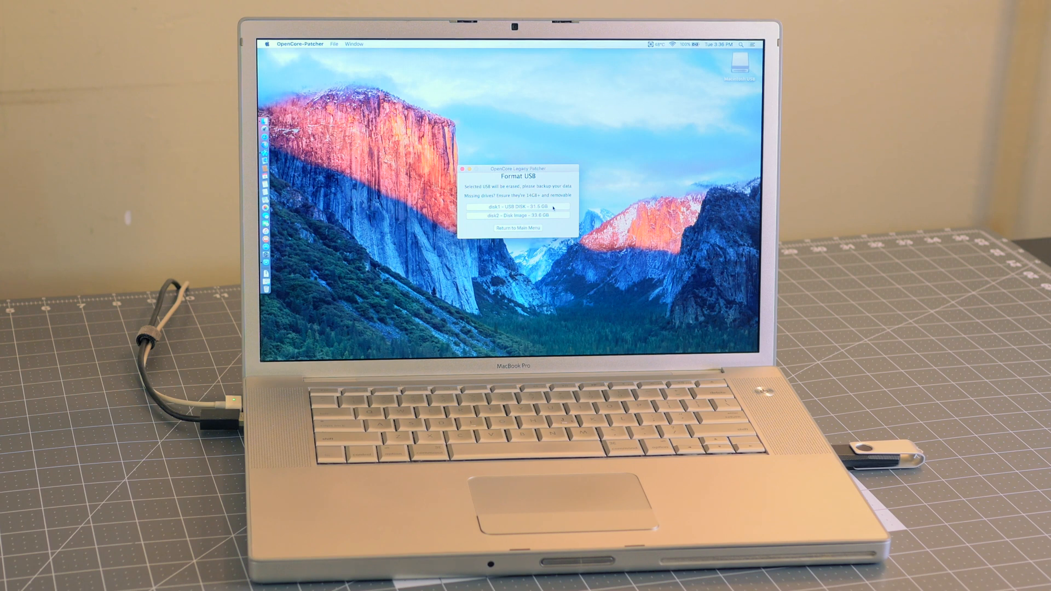
pyautogui.click(516, 206)
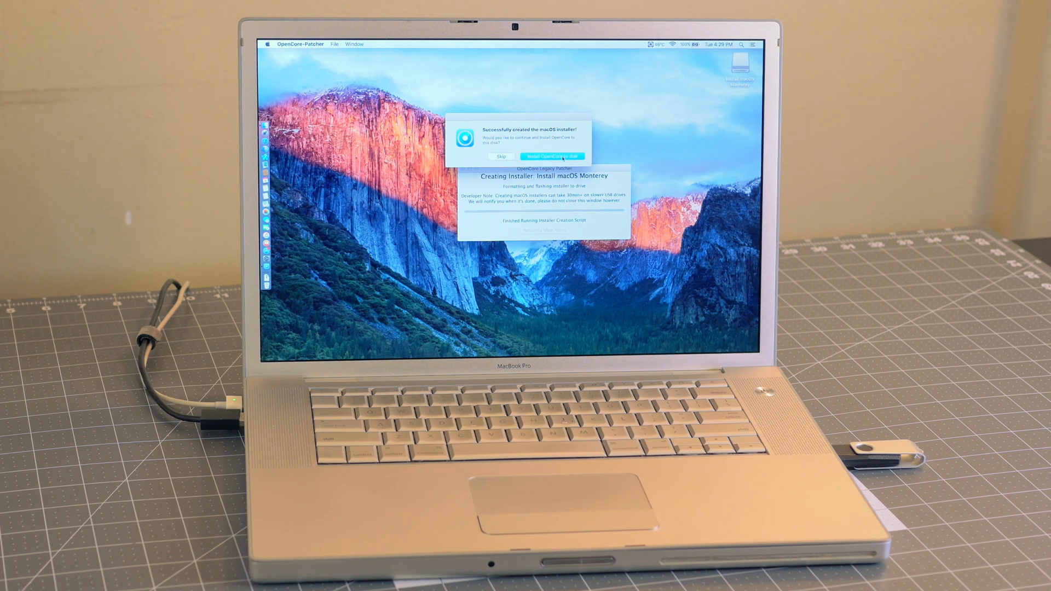
# Step: Install the built OpenCore onto the USB disk's partition and reboot the Mac
pyautogui.click(552, 156)
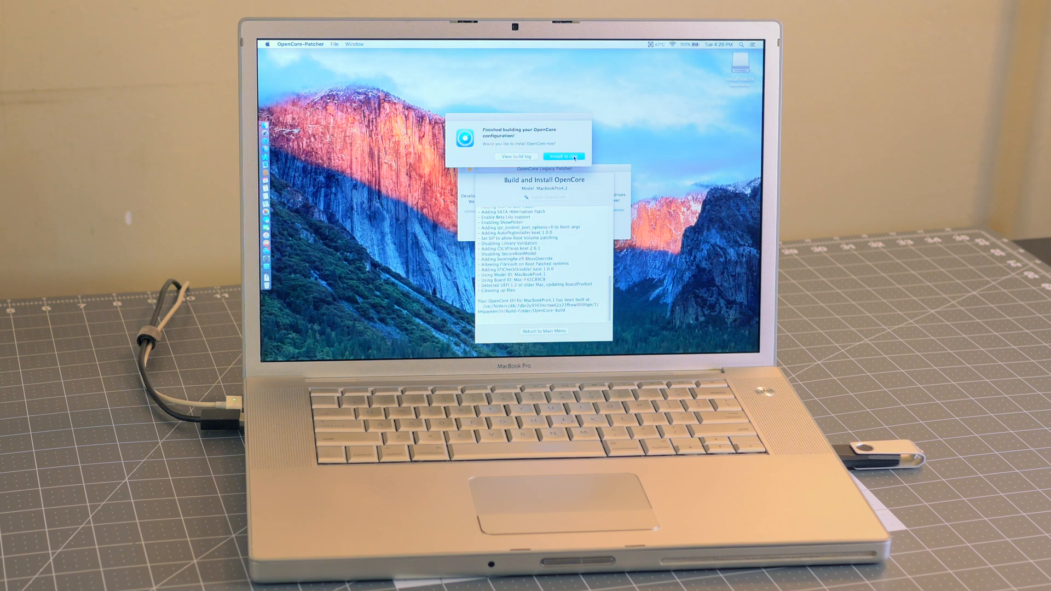
pyautogui.click(563, 156)
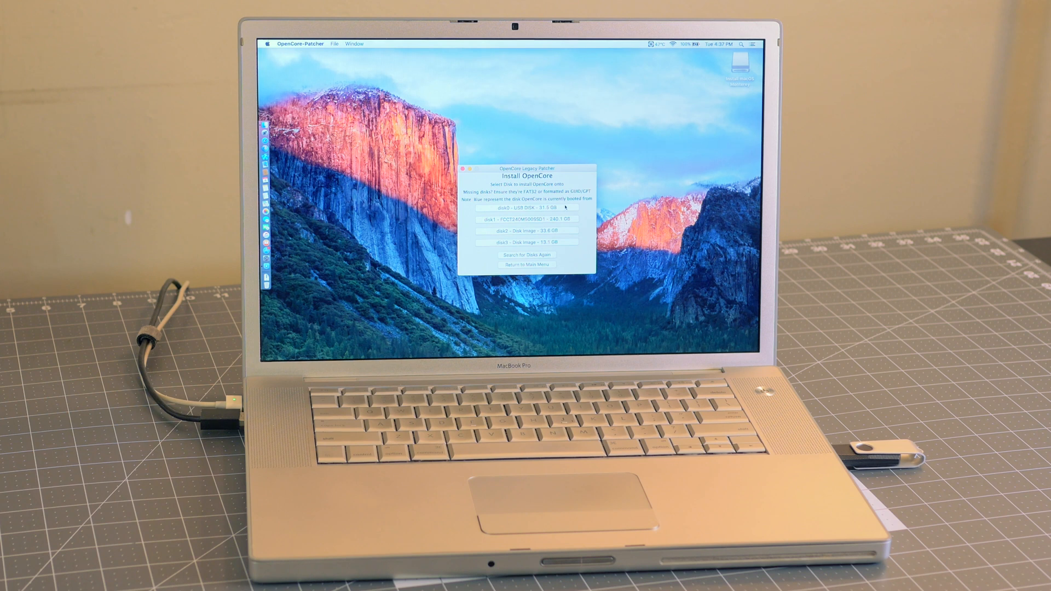
pyautogui.click(527, 207)
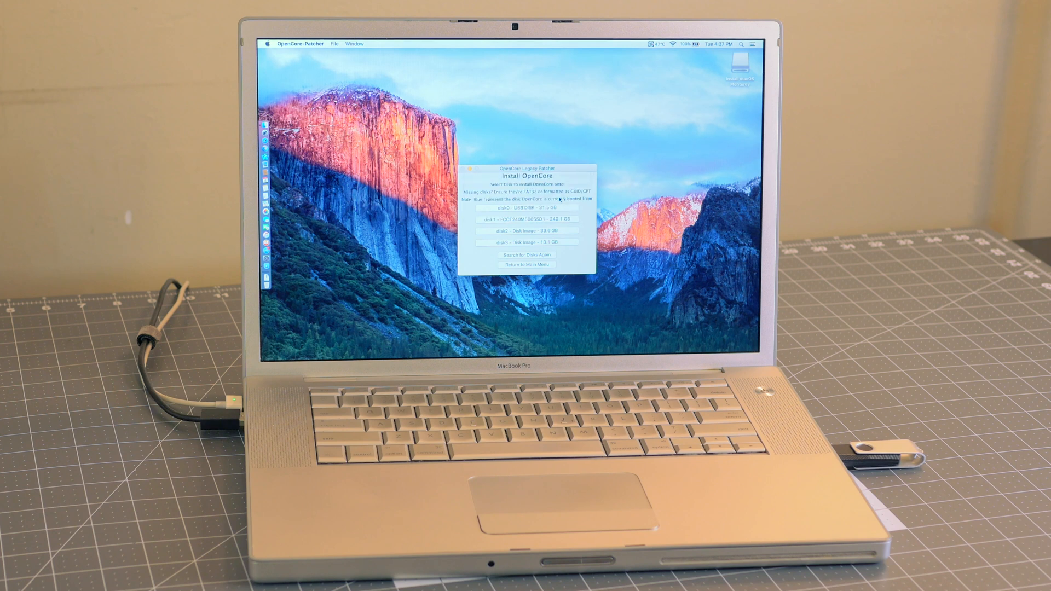
pyautogui.click(526, 208)
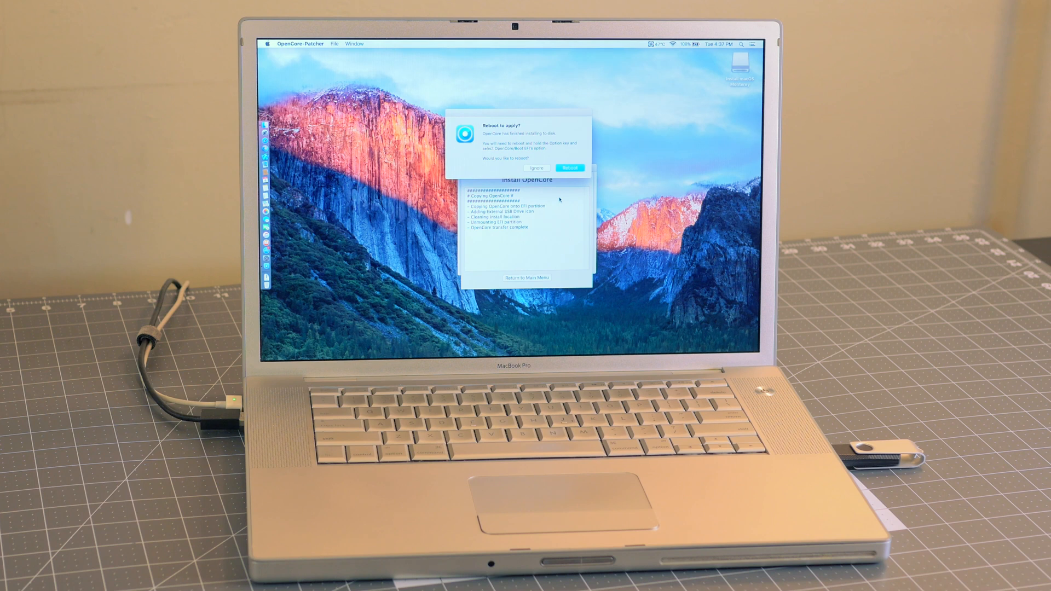
pyautogui.click(569, 168)
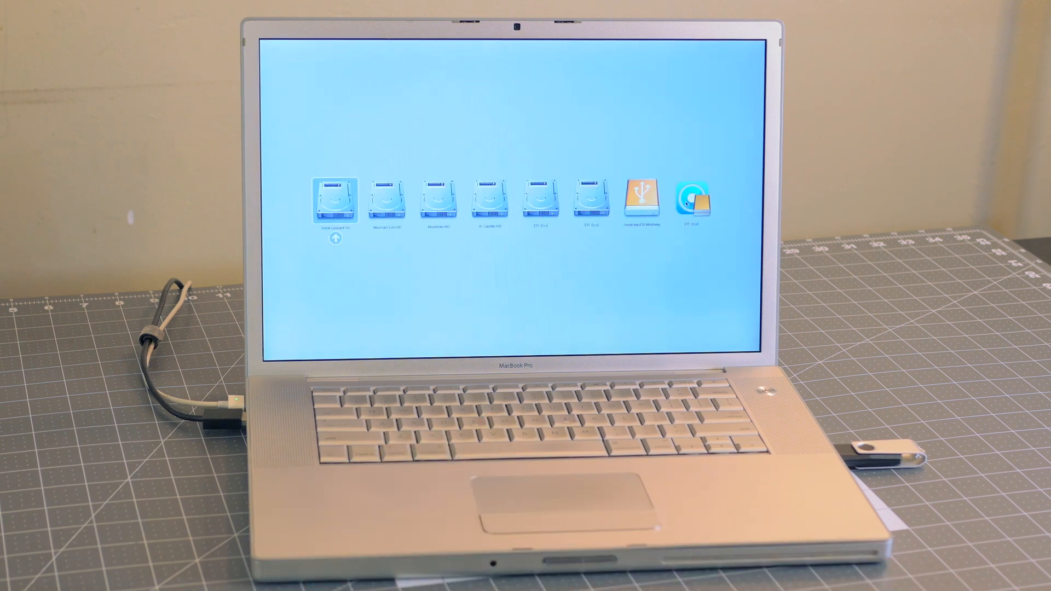
# Step: Boot EFI Boot, start Install macOS Monterey in OpenCore, and launch Disk Utility from Recovery
pyautogui.click(693, 197)
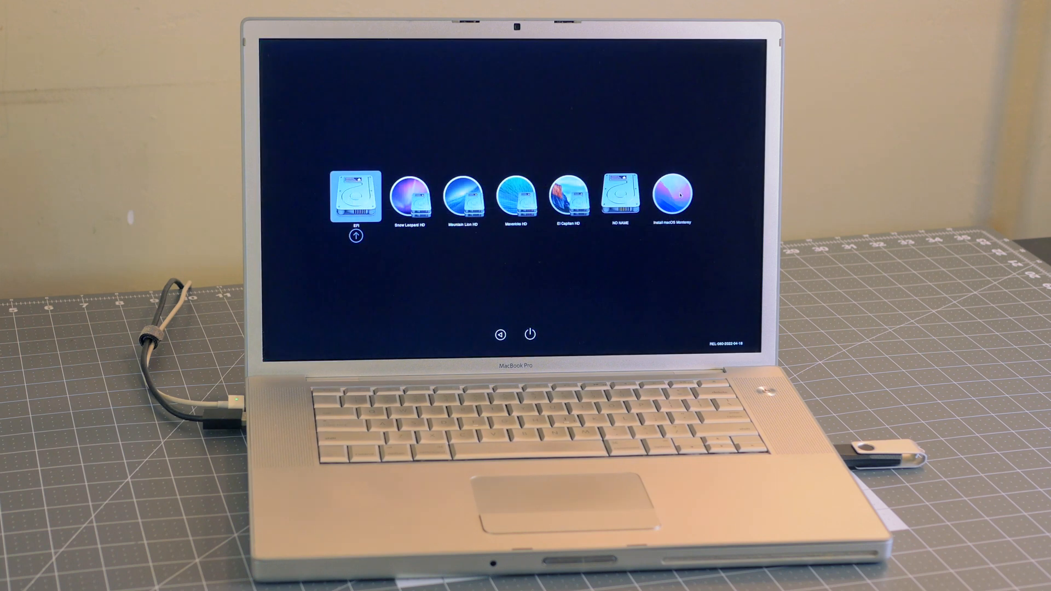
pyautogui.click(675, 195)
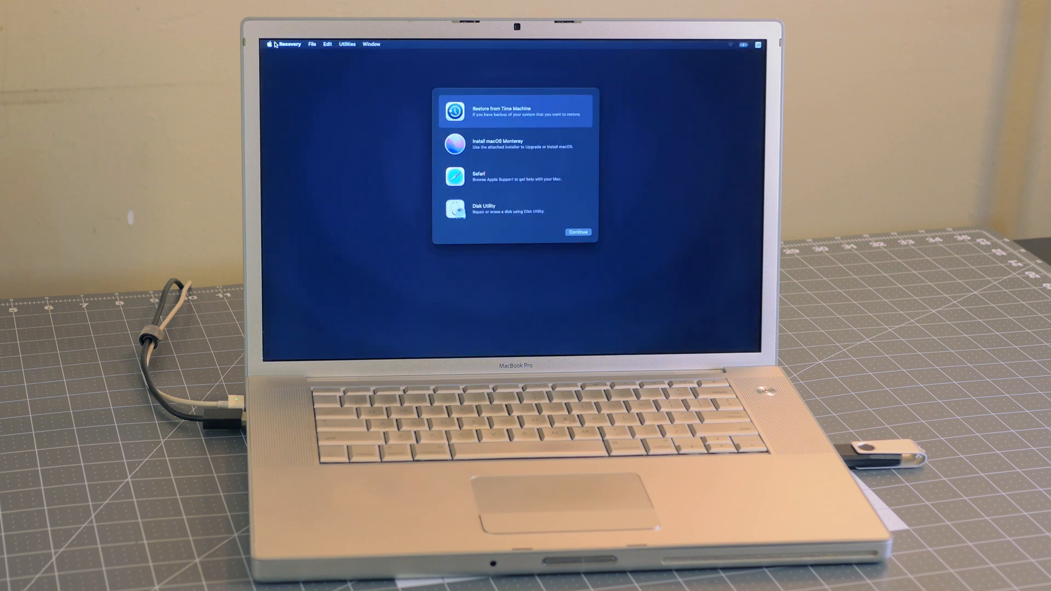
pyautogui.moveTo(382, 153)
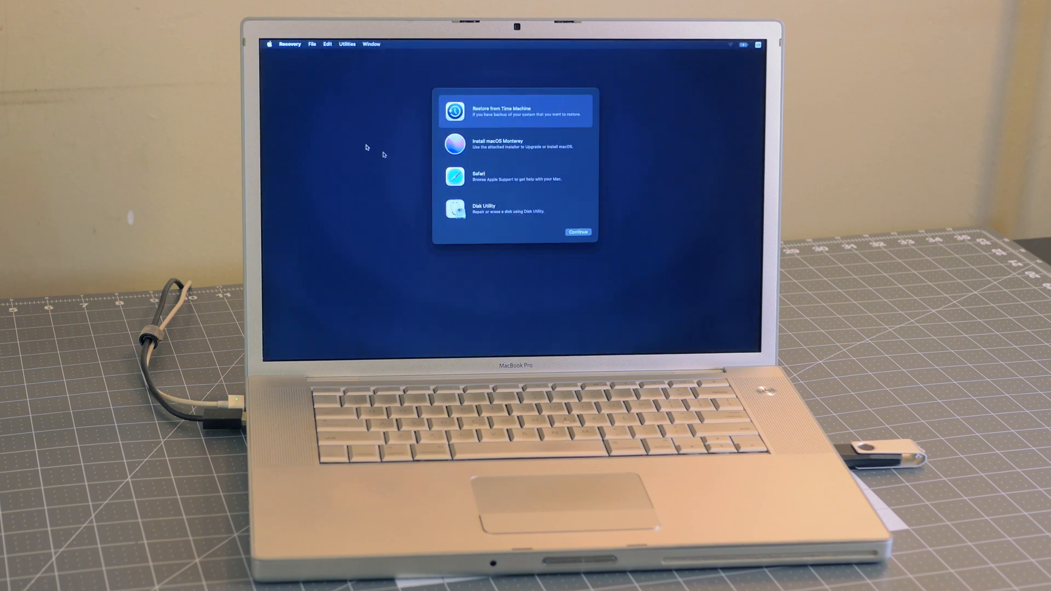
pyautogui.click(516, 209)
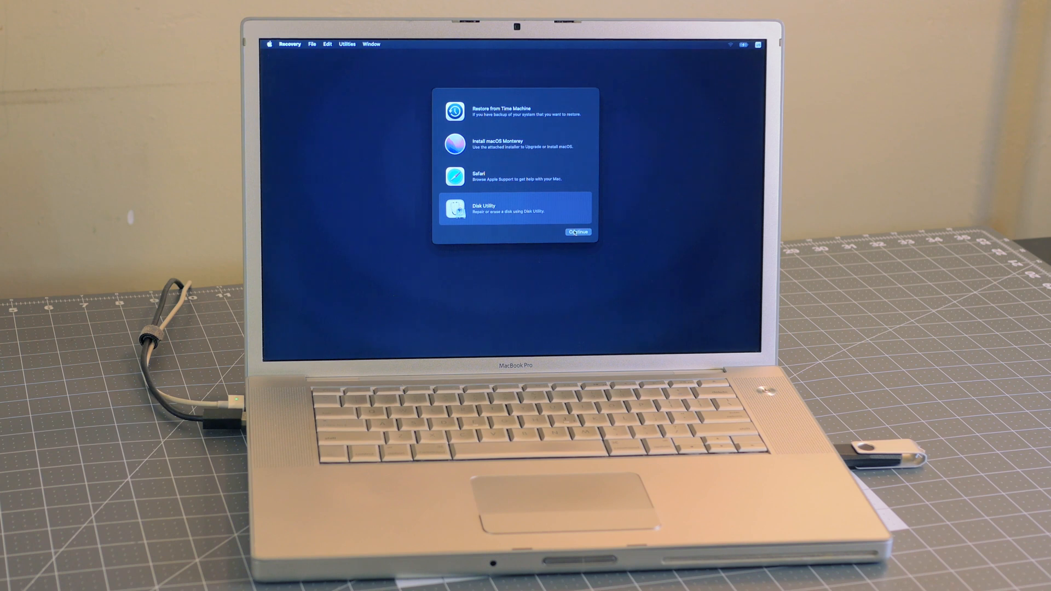
pyautogui.click(577, 232)
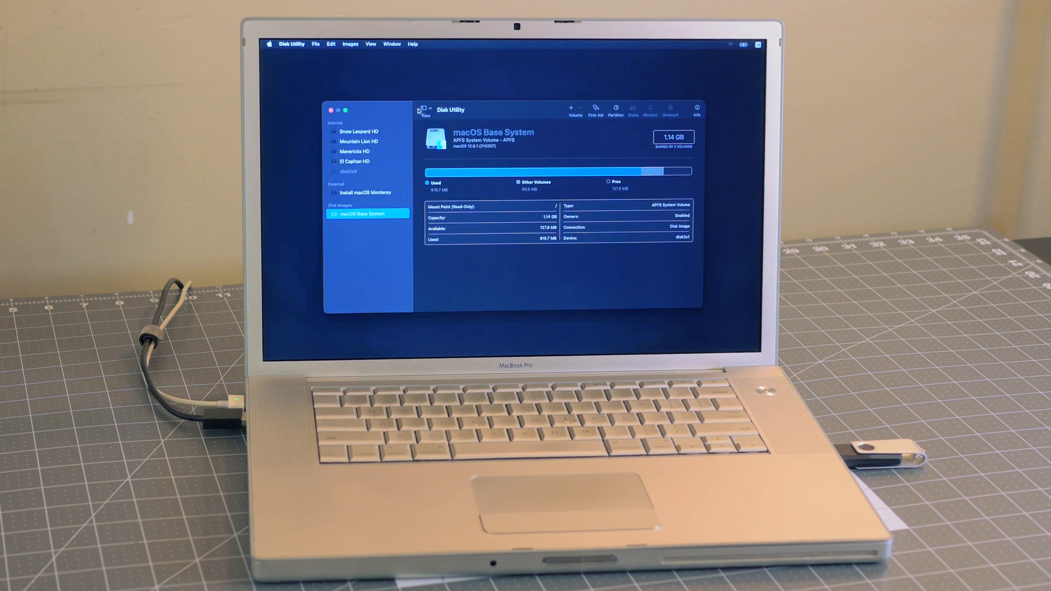
# Step: Show all devices, remove Mountain Lion HD, make one APFS 'Monterey HD' partition, and erase the SSD as APFS/GUID
pyautogui.click(425, 110)
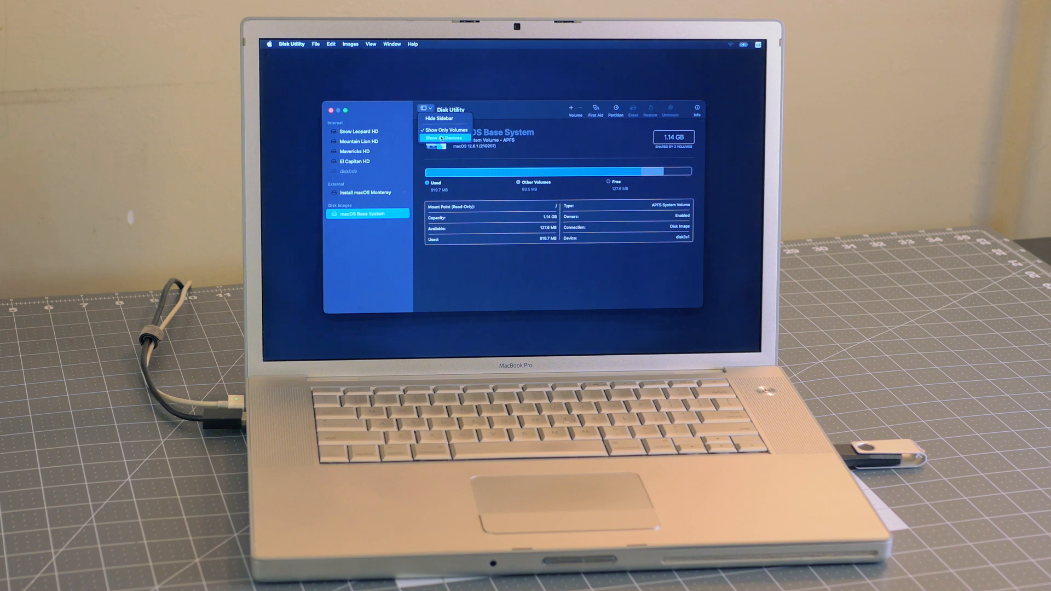
pyautogui.click(442, 137)
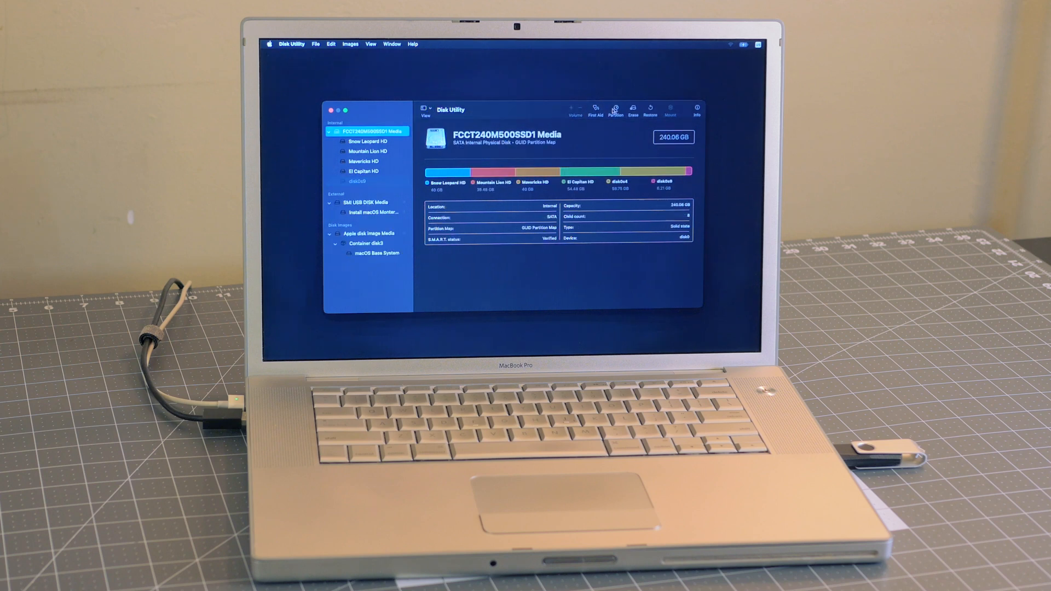
pyautogui.click(613, 109)
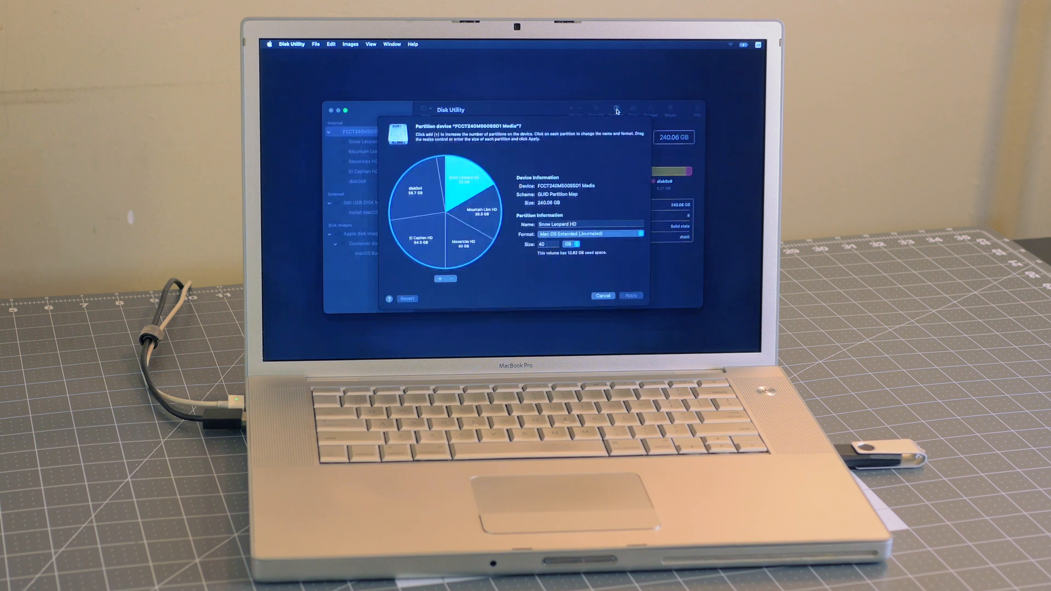
pyautogui.click(477, 208)
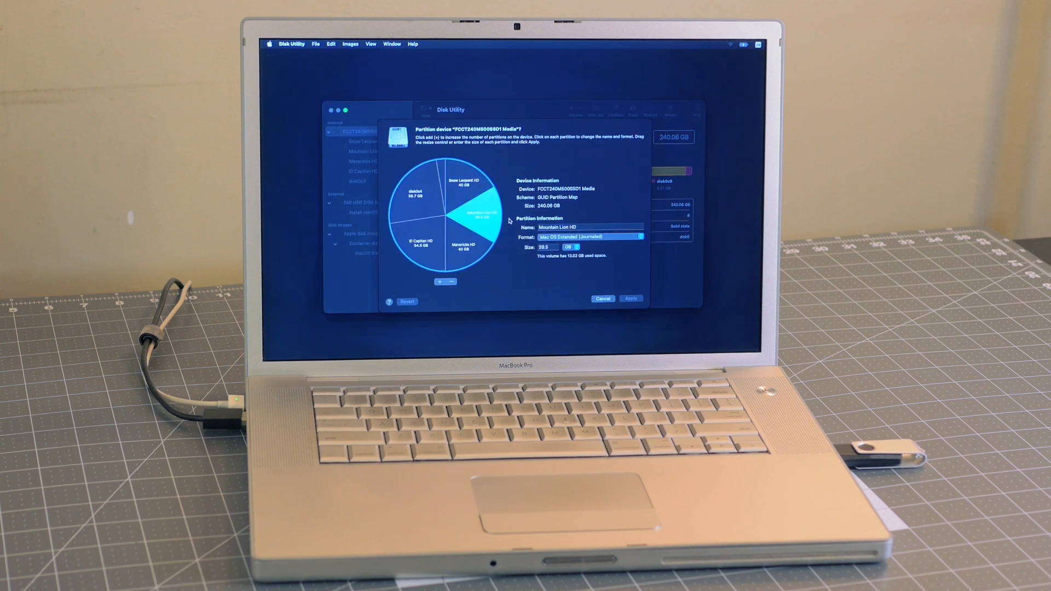
pyautogui.moveTo(457, 285)
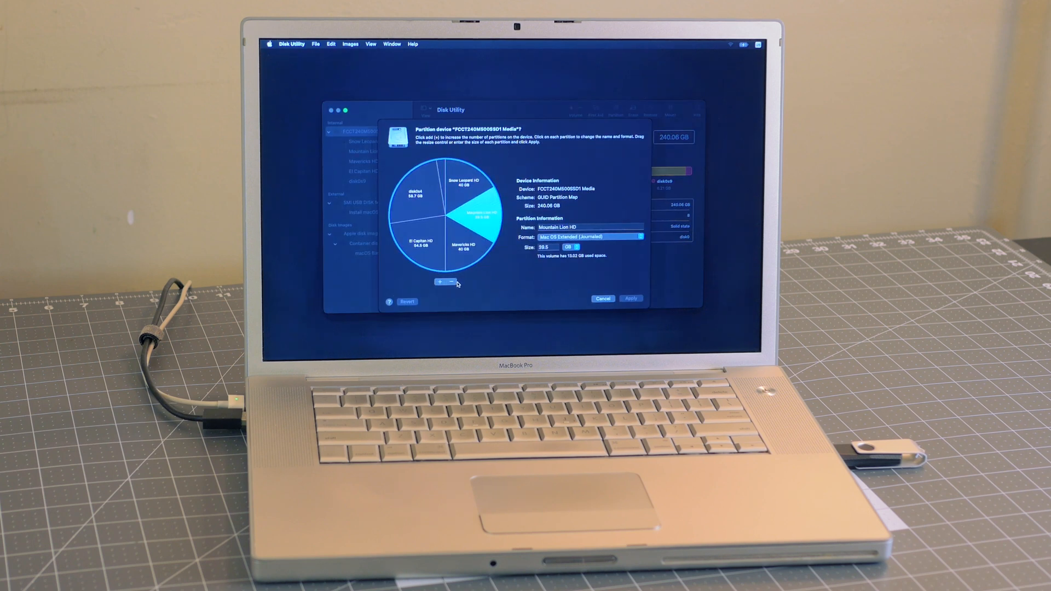
pyautogui.click(464, 178)
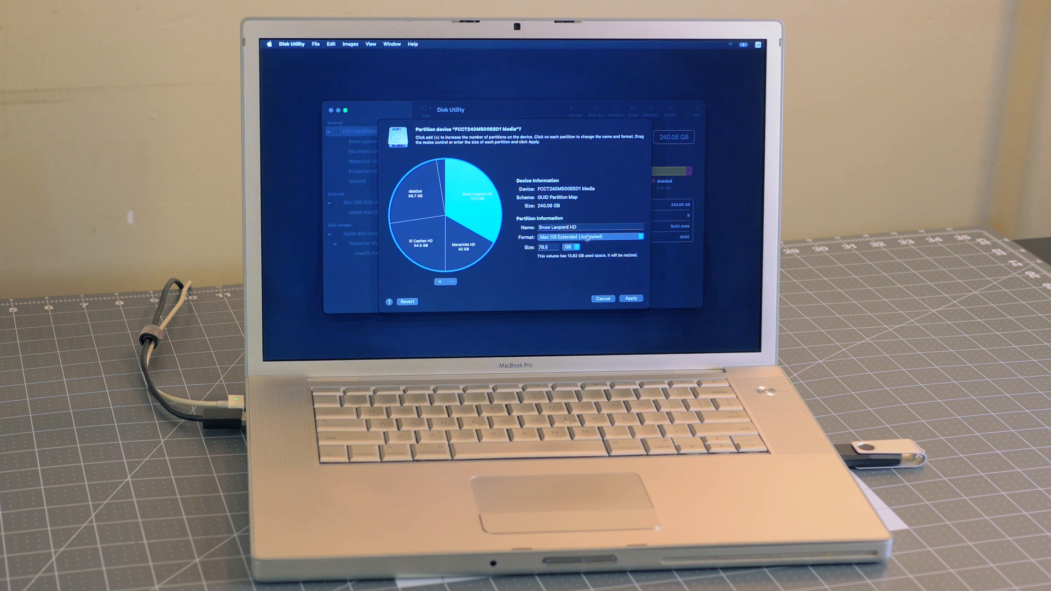
pyautogui.click(590, 227)
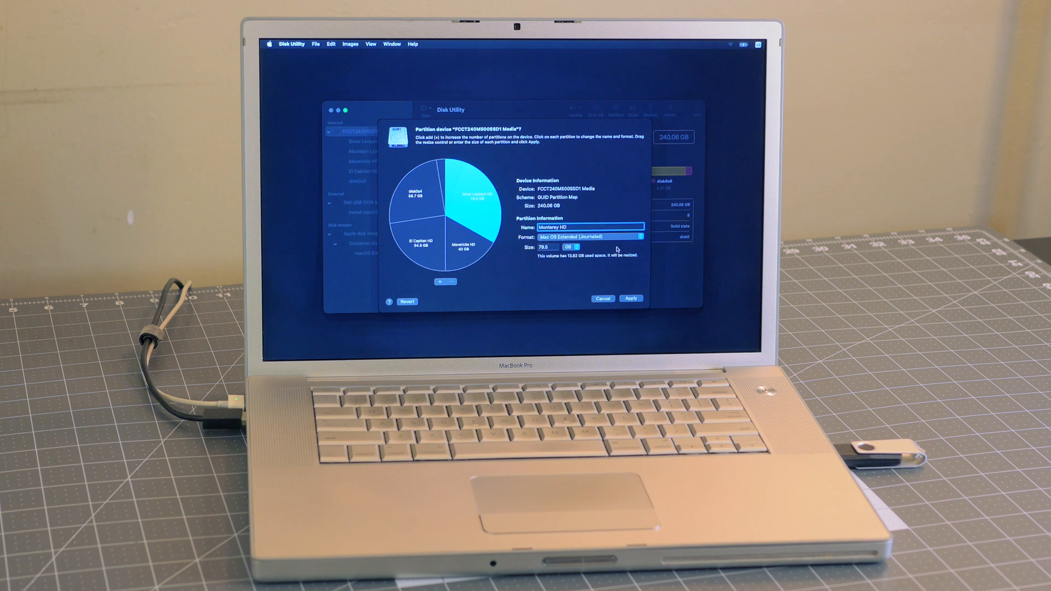
pyautogui.click(590, 236)
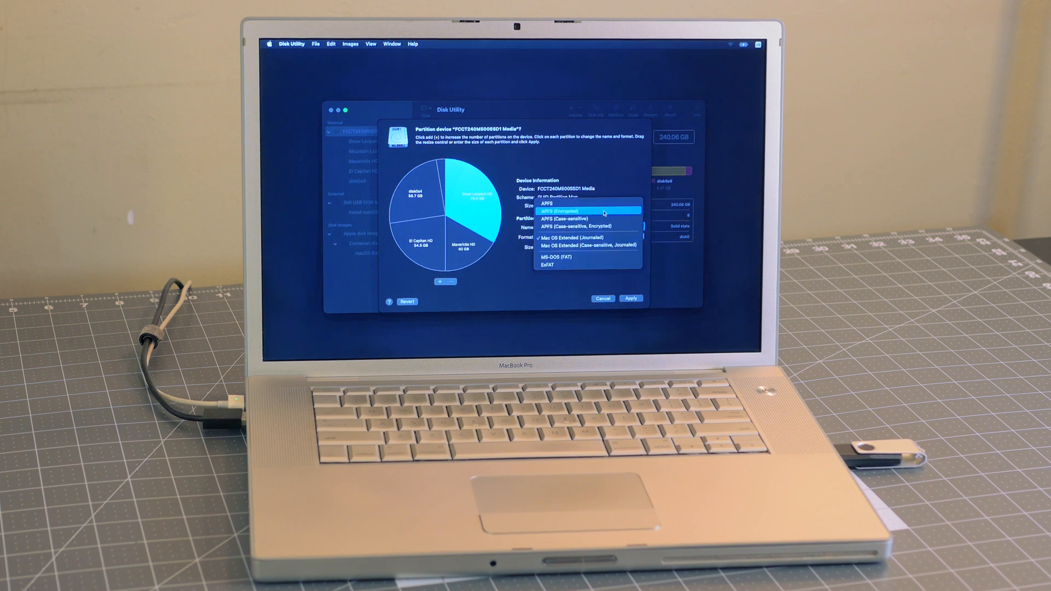
pyautogui.click(547, 203)
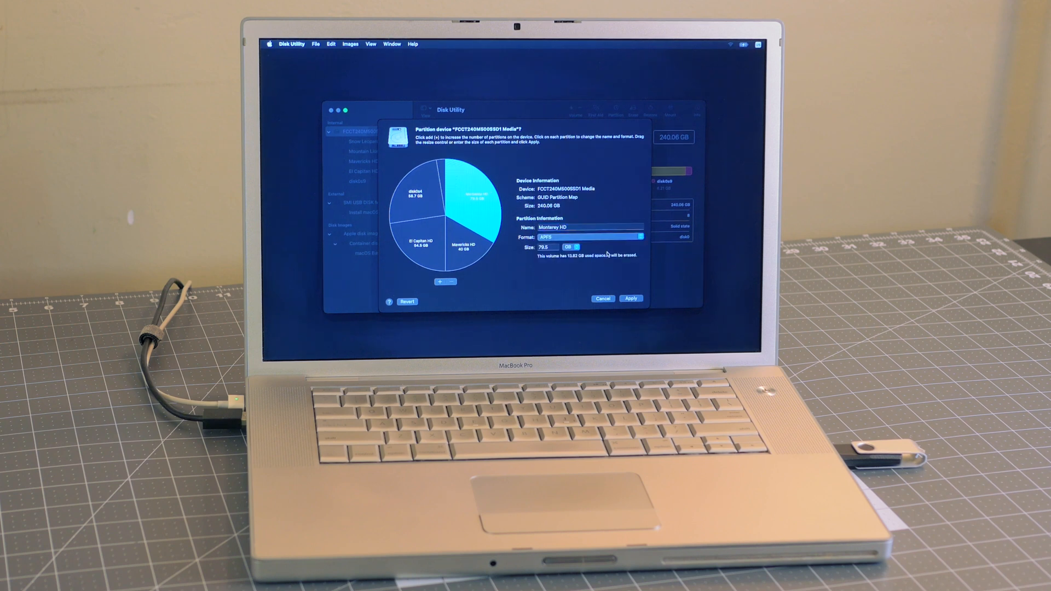
pyautogui.click(629, 298)
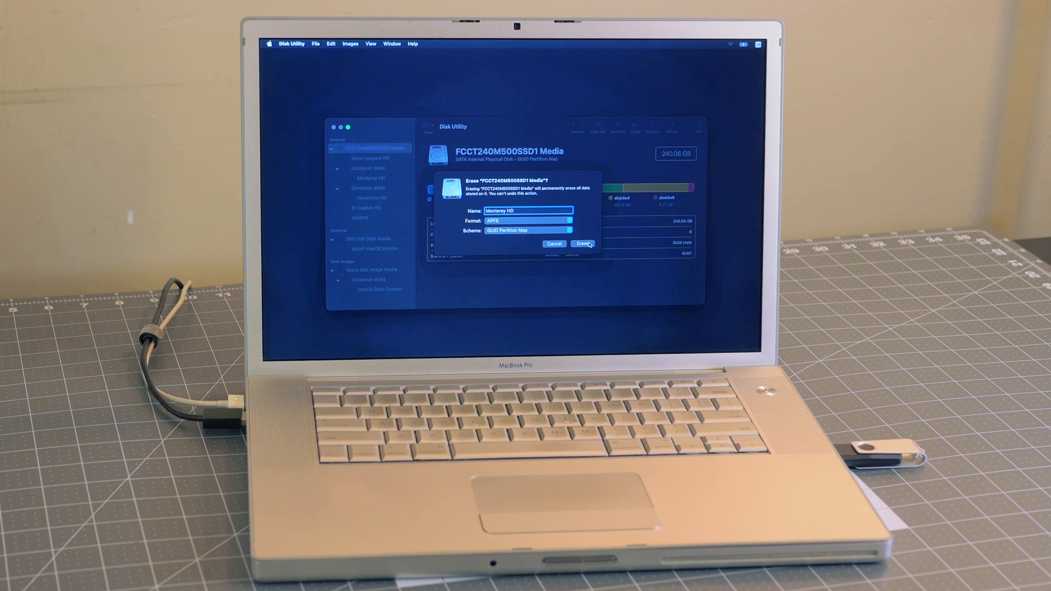
pyautogui.click(583, 243)
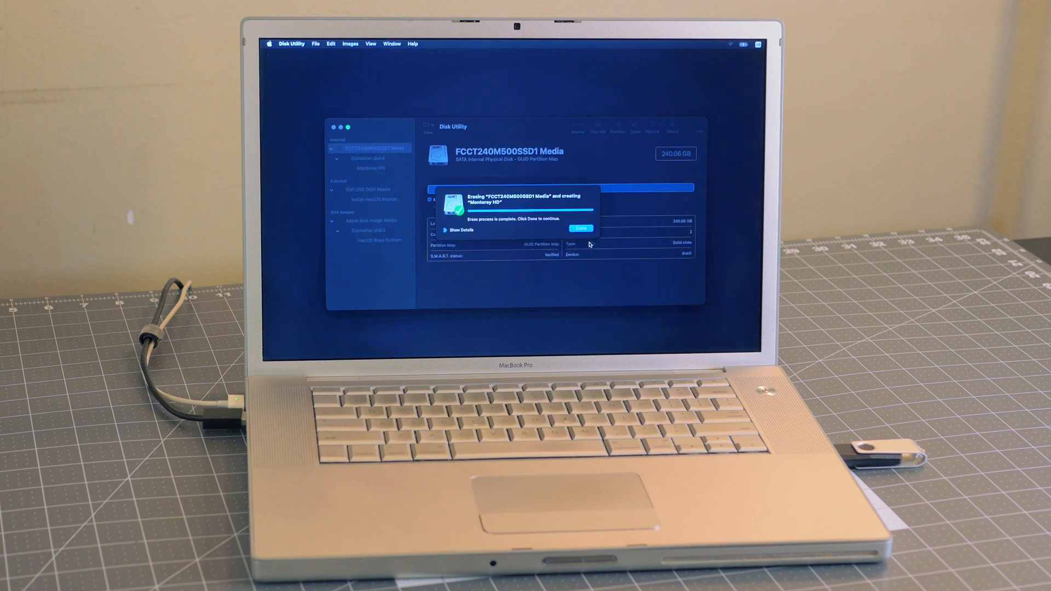
pyautogui.click(579, 227)
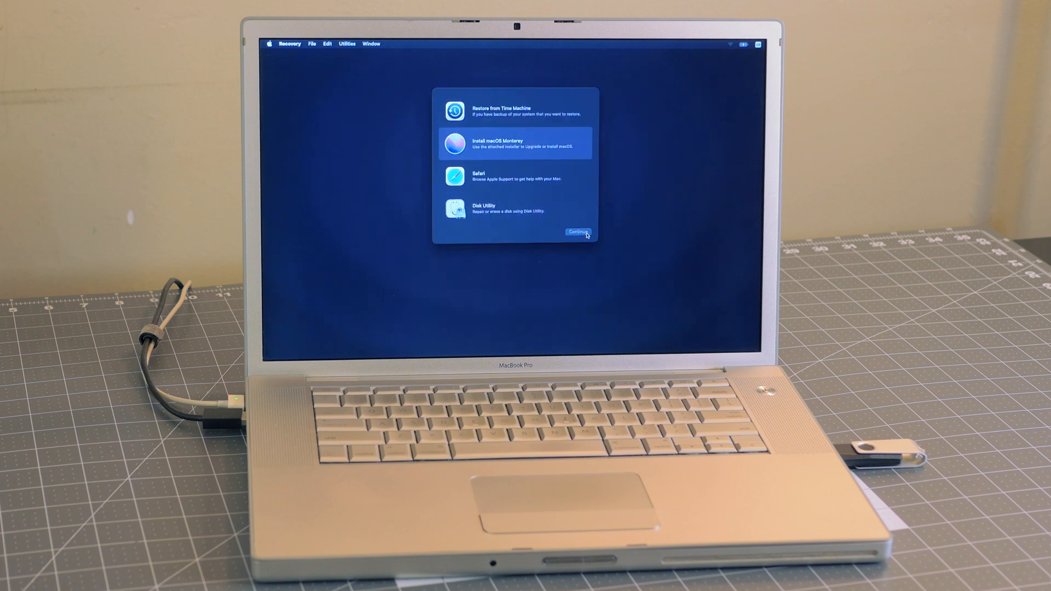
# Step: Agree to the licence, install onto Monterey HD, and continue via the macOS Installer boot entry after restart
pyautogui.click(576, 232)
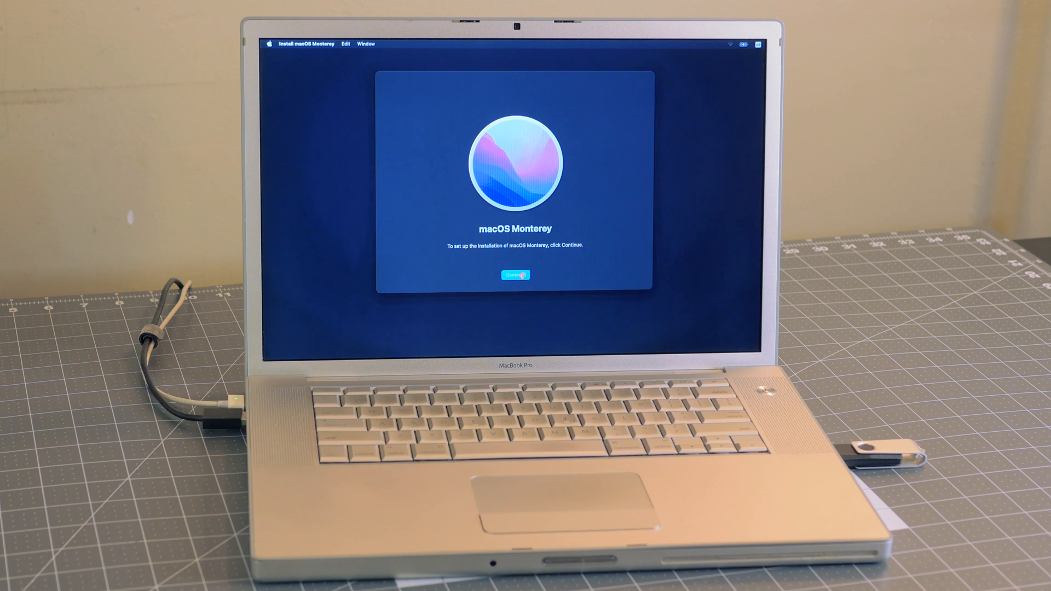
pyautogui.click(516, 275)
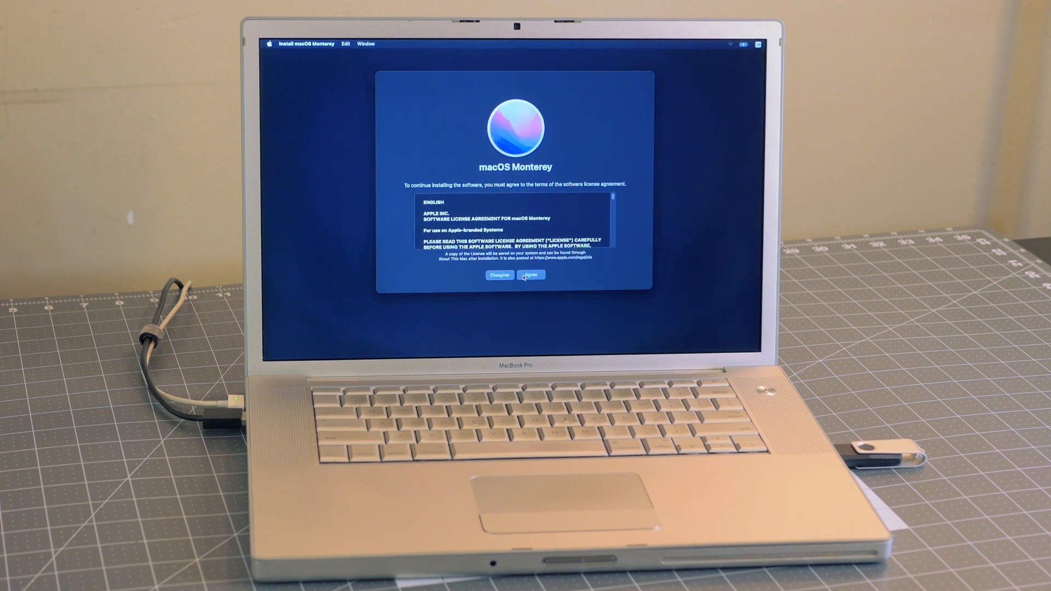
pyautogui.click(530, 274)
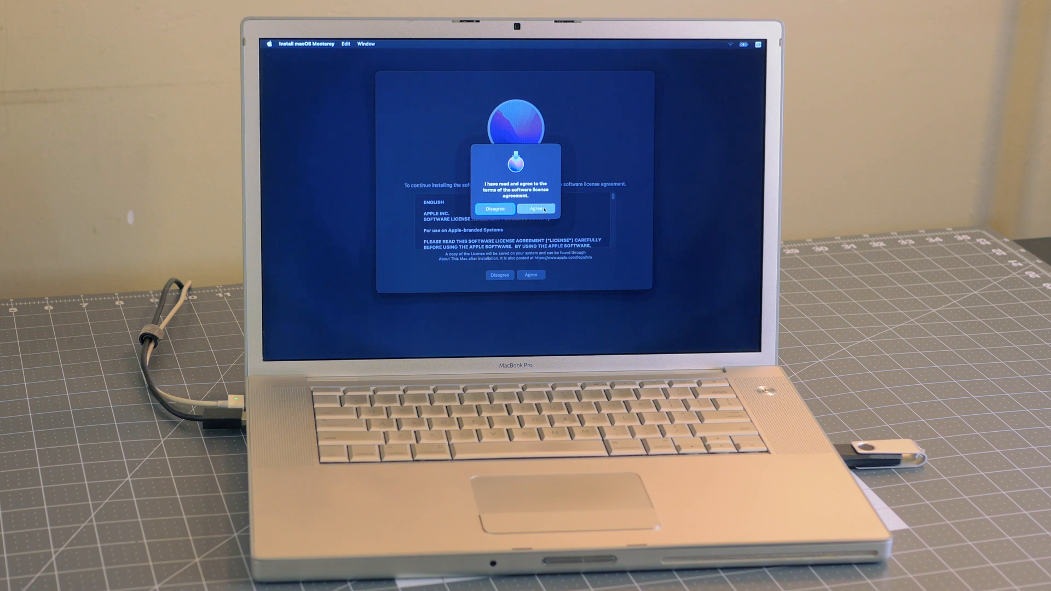
pyautogui.click(537, 208)
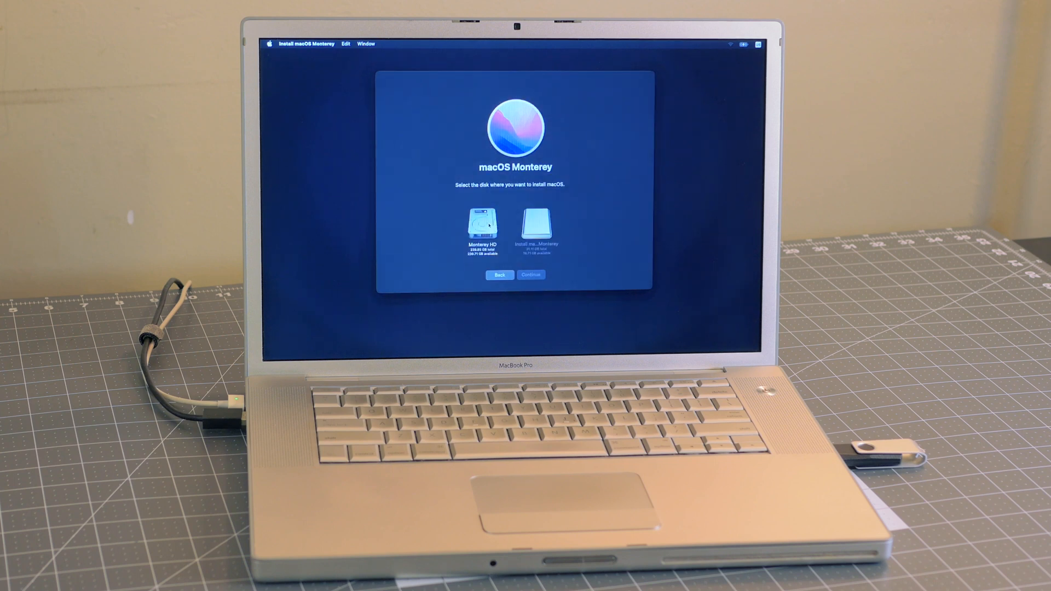
pyautogui.click(481, 227)
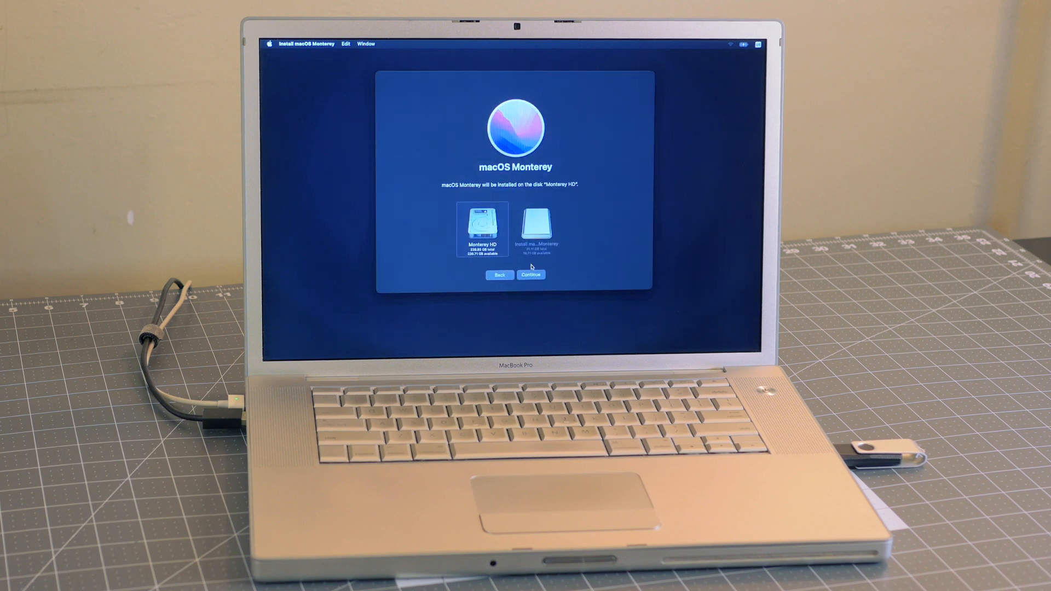
pyautogui.click(531, 275)
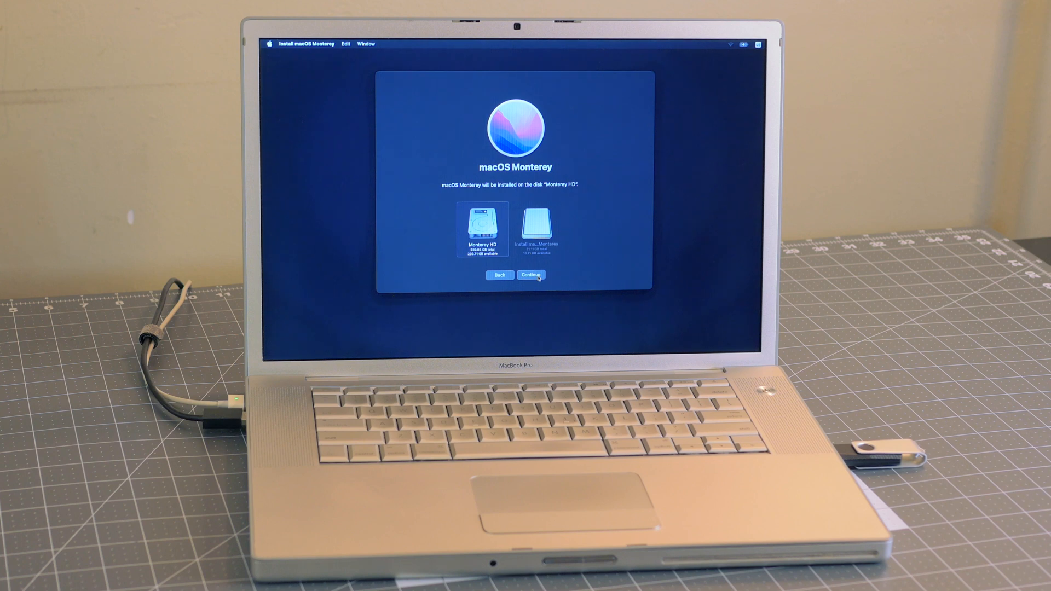
pyautogui.click(530, 274)
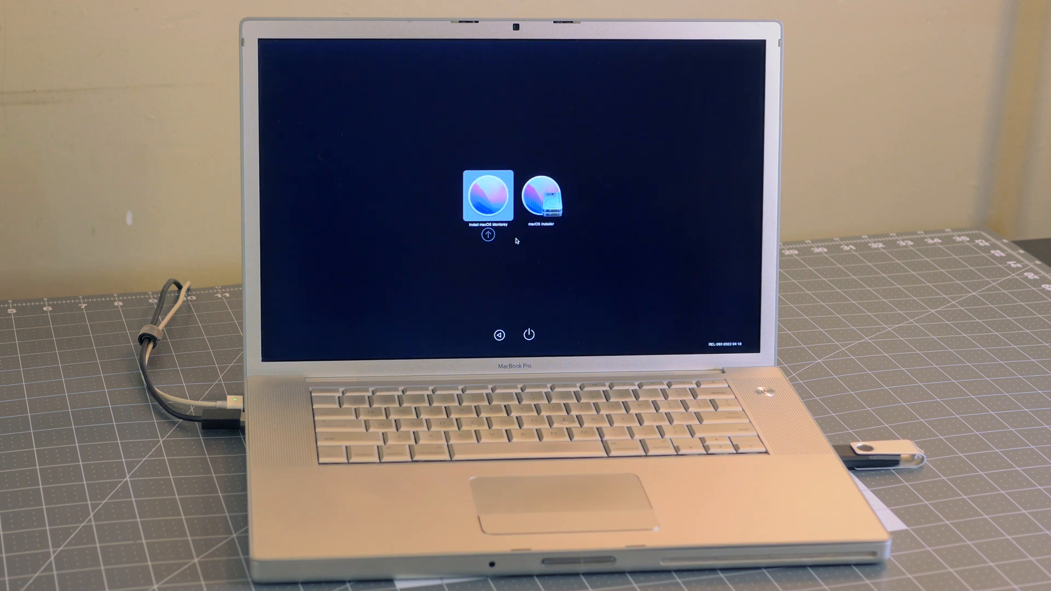
pyautogui.click(539, 198)
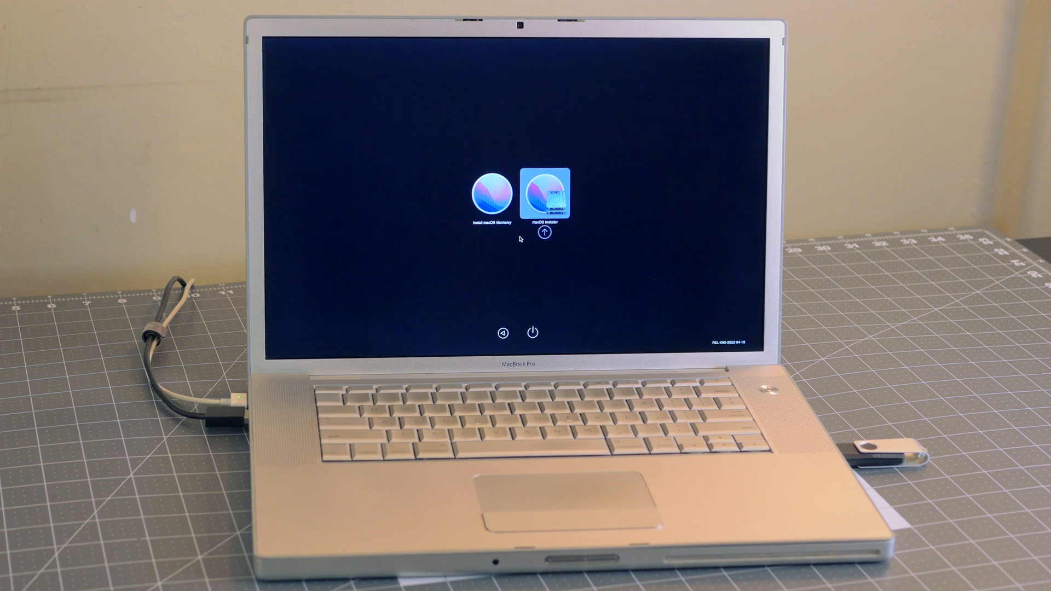
pyautogui.click(545, 195)
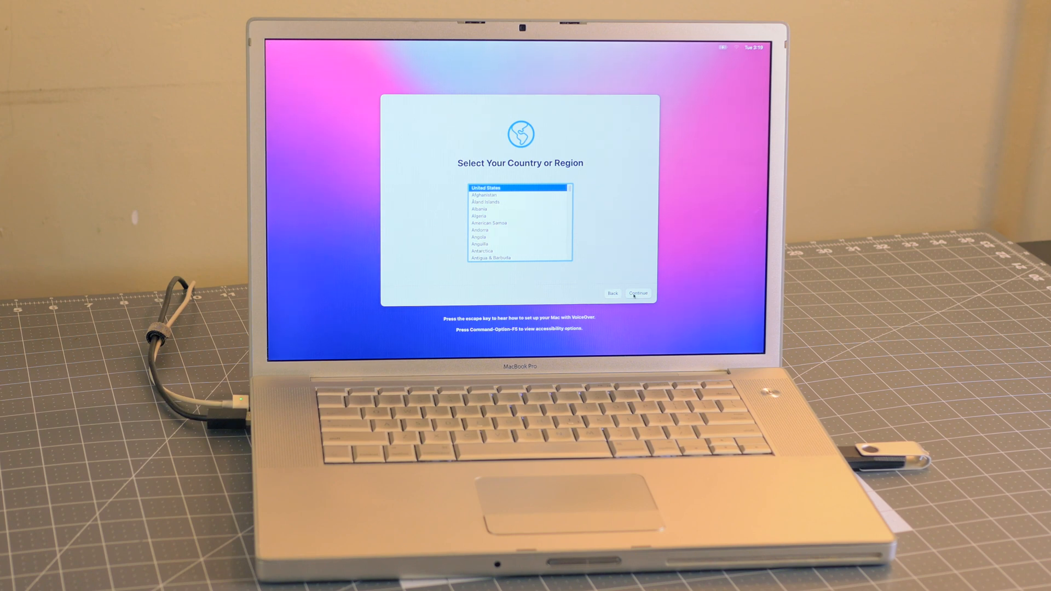
# Step: Choose United States, keep languages, skip Accessibility, pass Wi-Fi and Data & Privacy, skip Migration Assistant
pyautogui.click(638, 293)
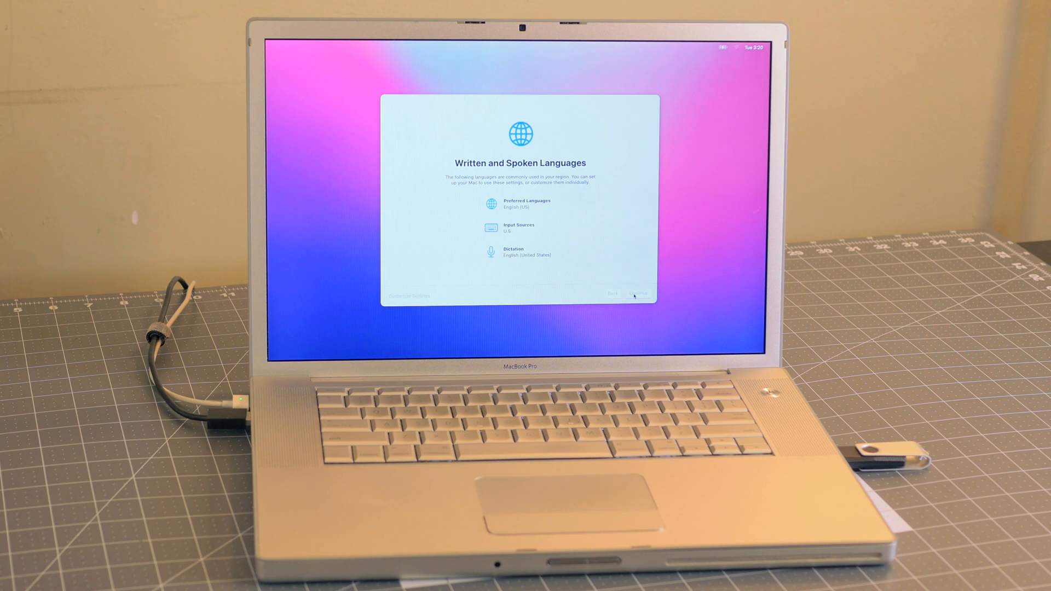
pyautogui.click(639, 295)
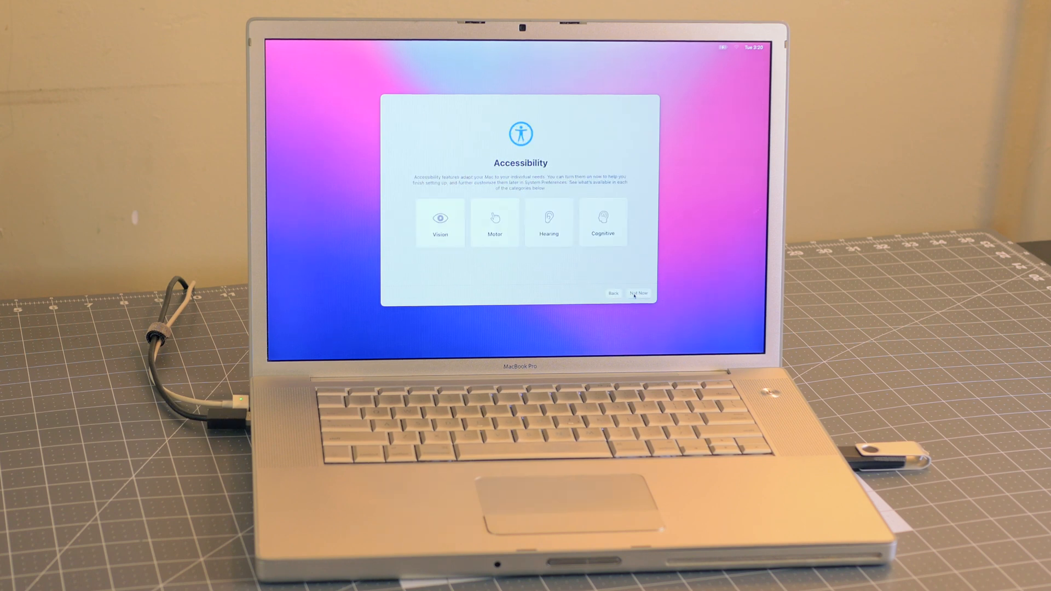
pyautogui.click(637, 292)
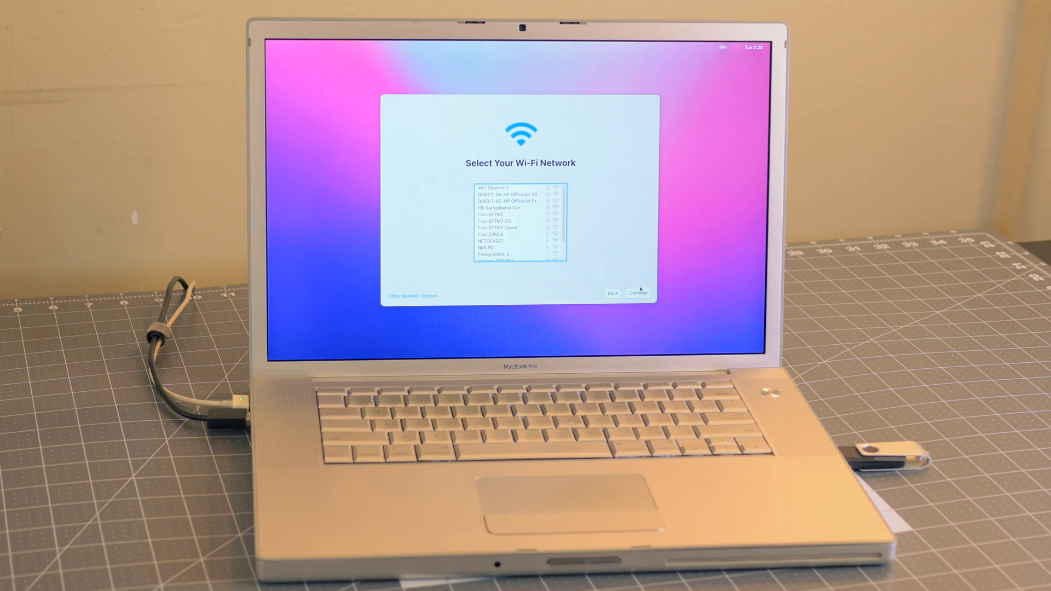
pyautogui.click(637, 293)
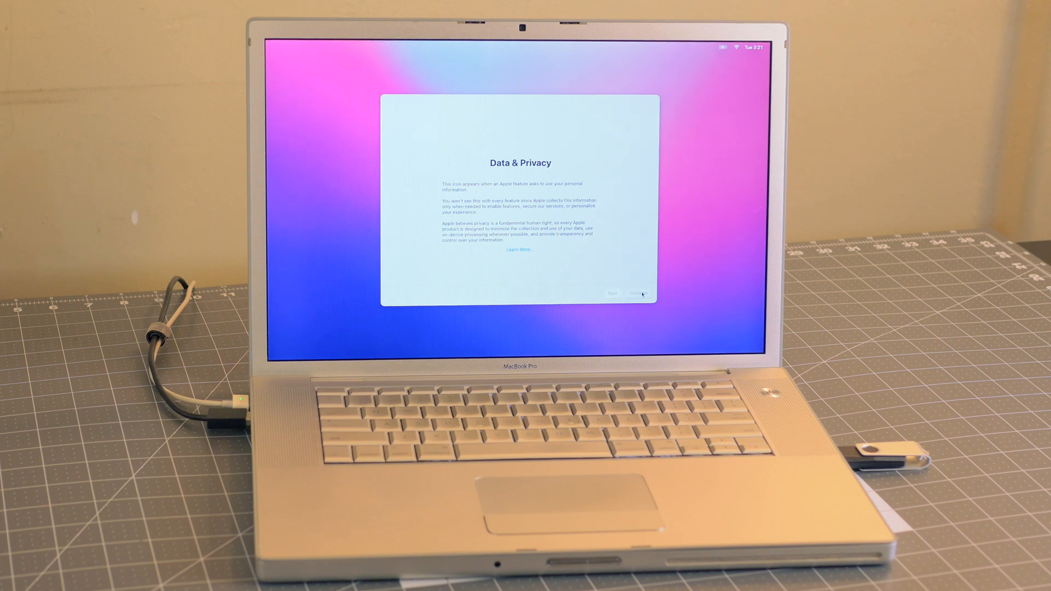
pyautogui.click(633, 294)
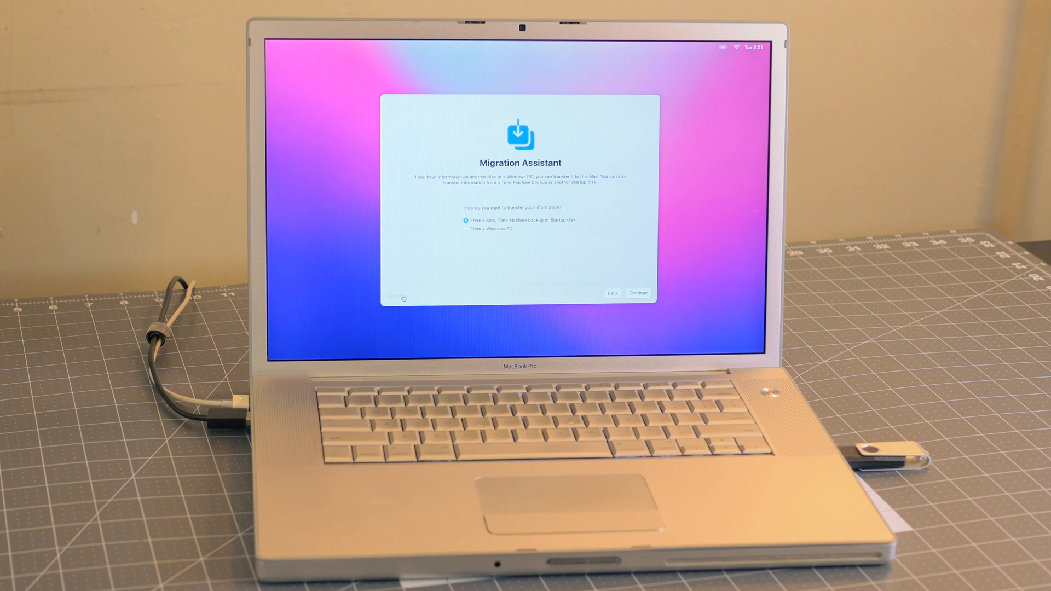
pyautogui.click(637, 293)
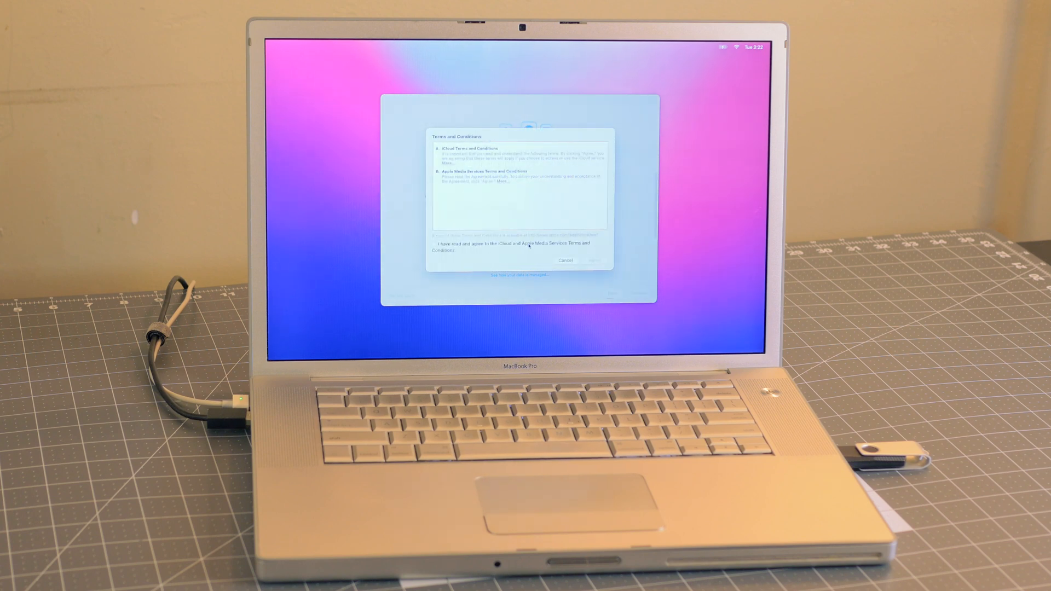
# Step: Agree to the iCloud and Media Services terms and create the computer account with its password
pyautogui.click(433, 243)
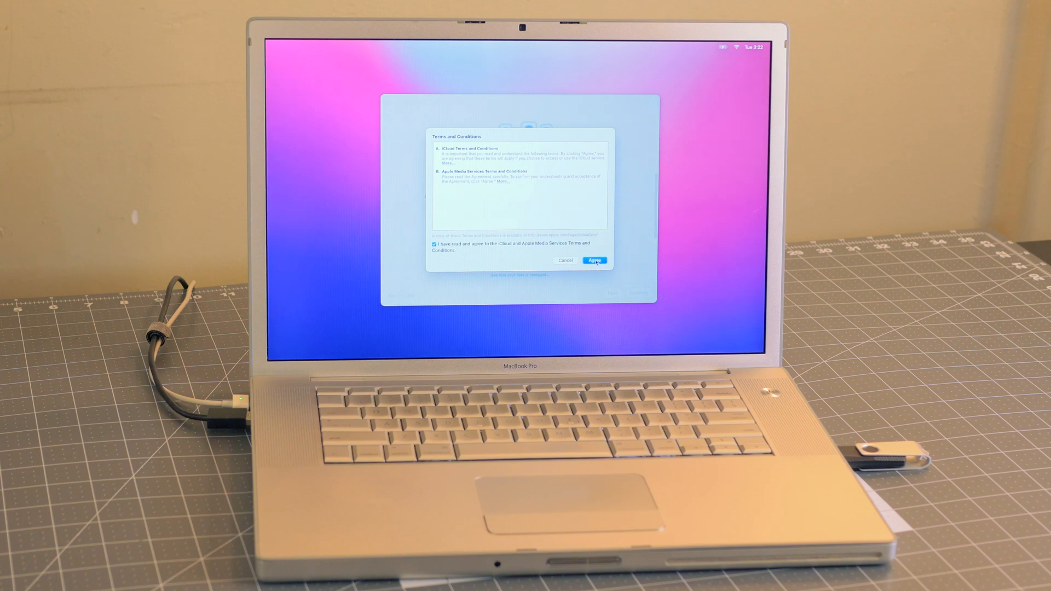
pyautogui.click(594, 260)
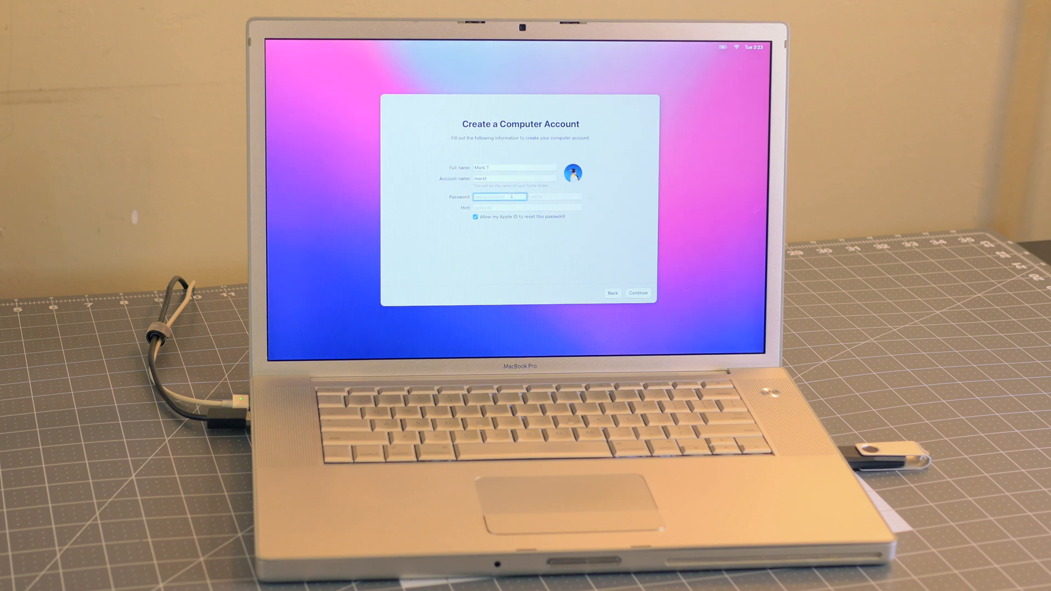
pyautogui.write('password')
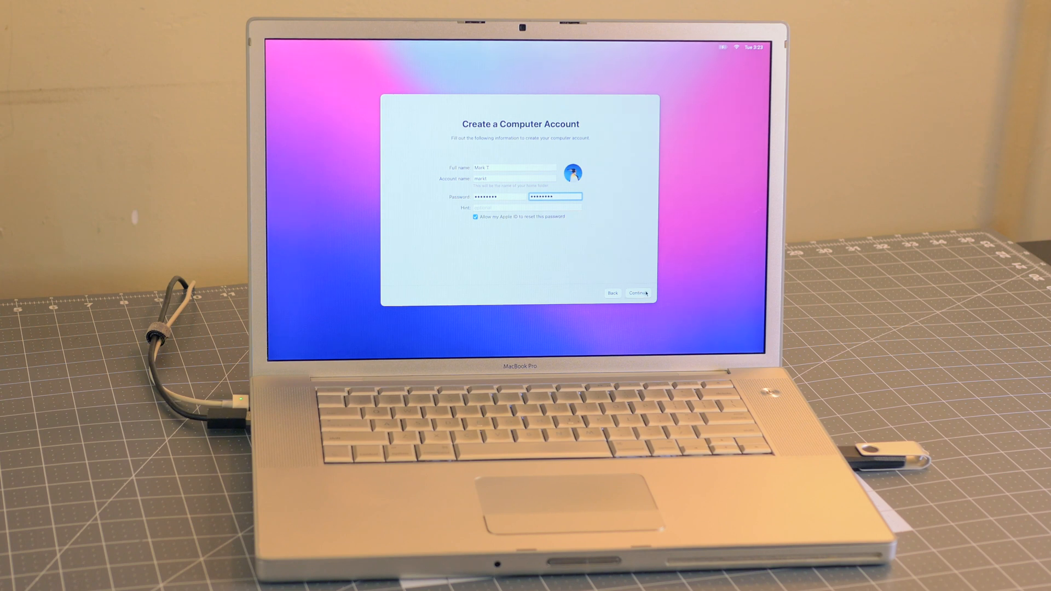
pyautogui.click(637, 292)
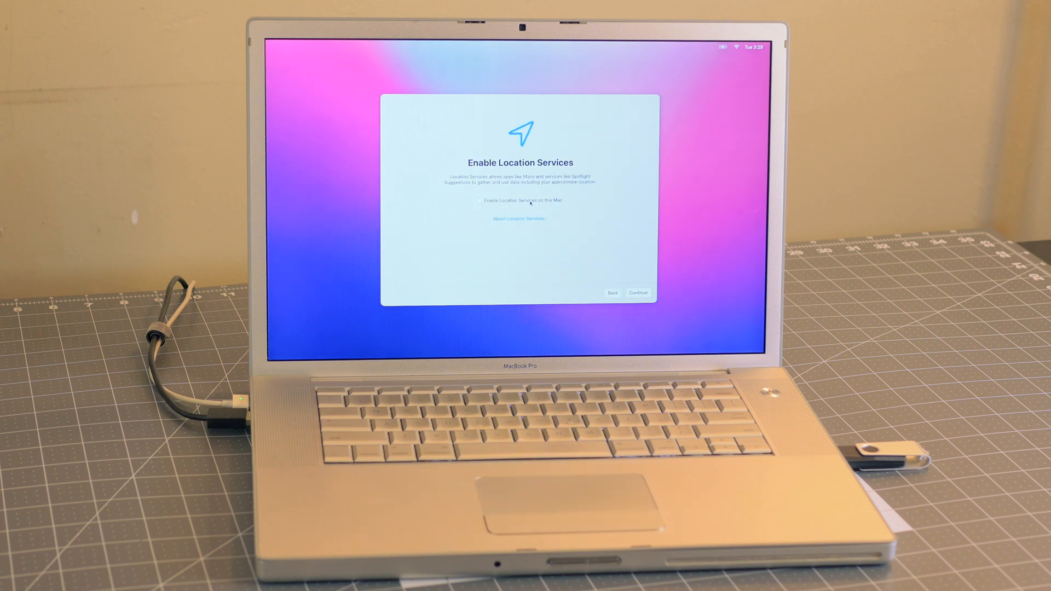
# Step: Enable Location Services and keep Siri turned on in Setup Assistant
pyautogui.click(478, 200)
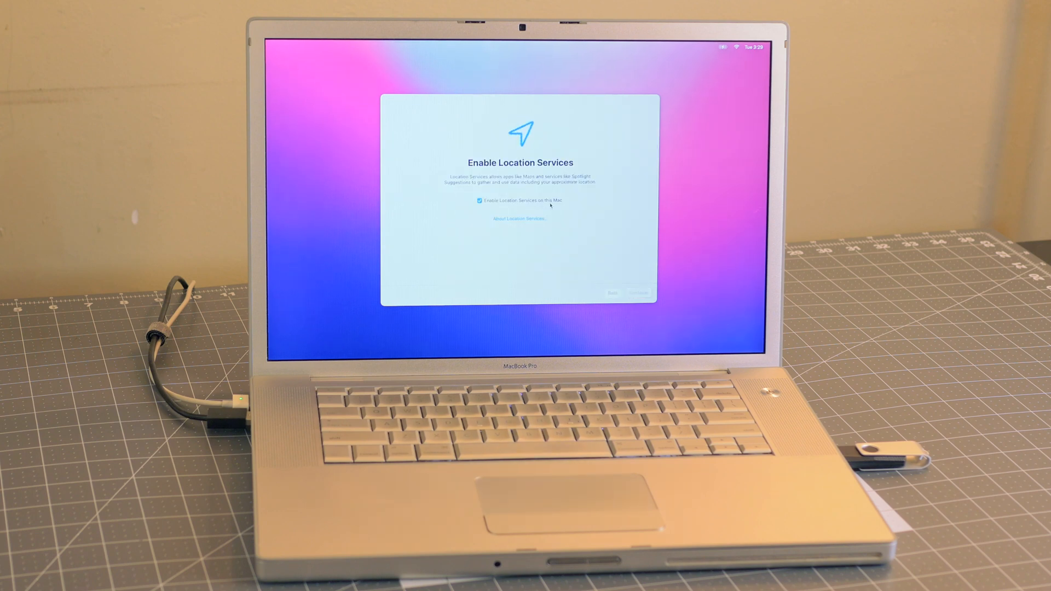
pyautogui.click(637, 293)
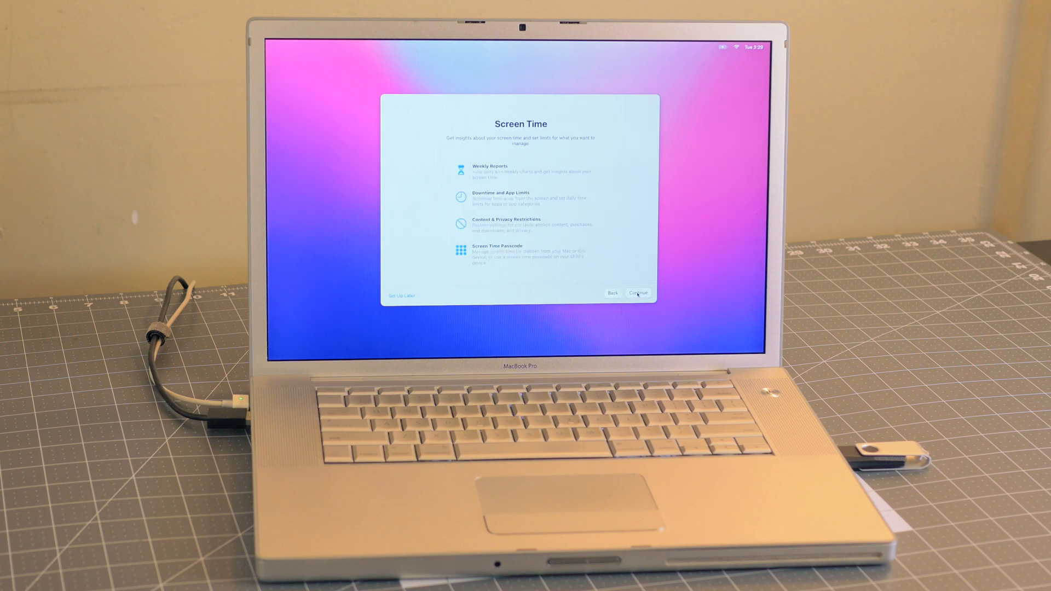
pyautogui.click(637, 293)
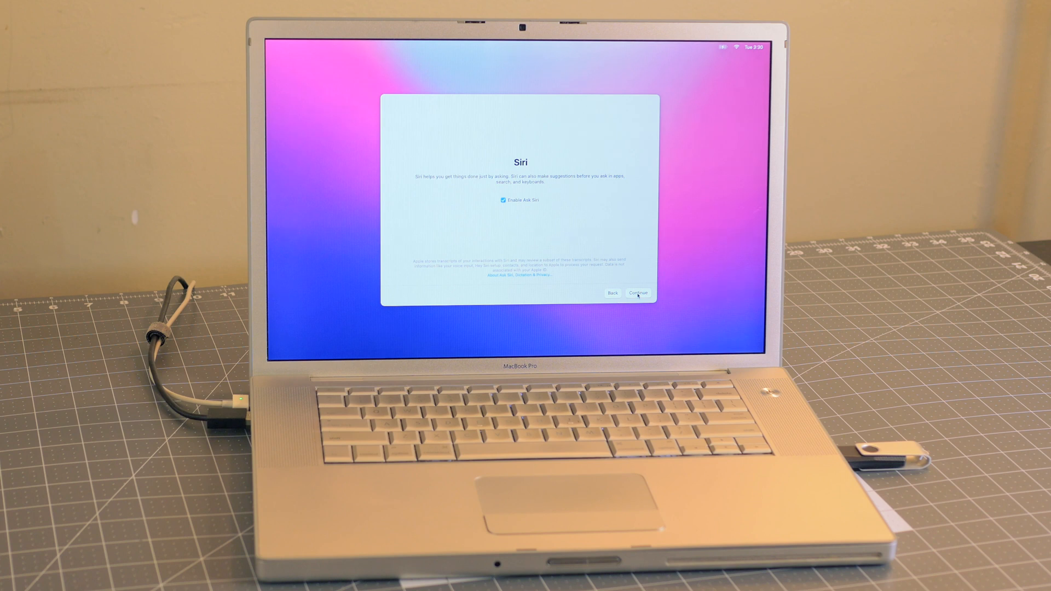
pyautogui.click(637, 293)
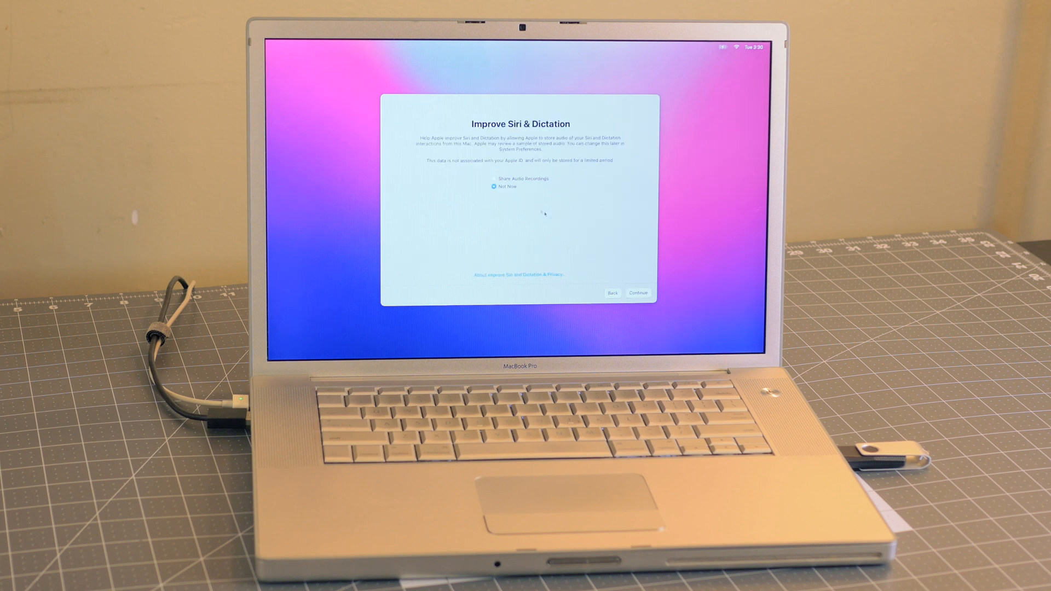
# Step: Decline Siri audio sharing, accept FileVault defaults and Auto appearance to finish setup
pyautogui.click(637, 293)
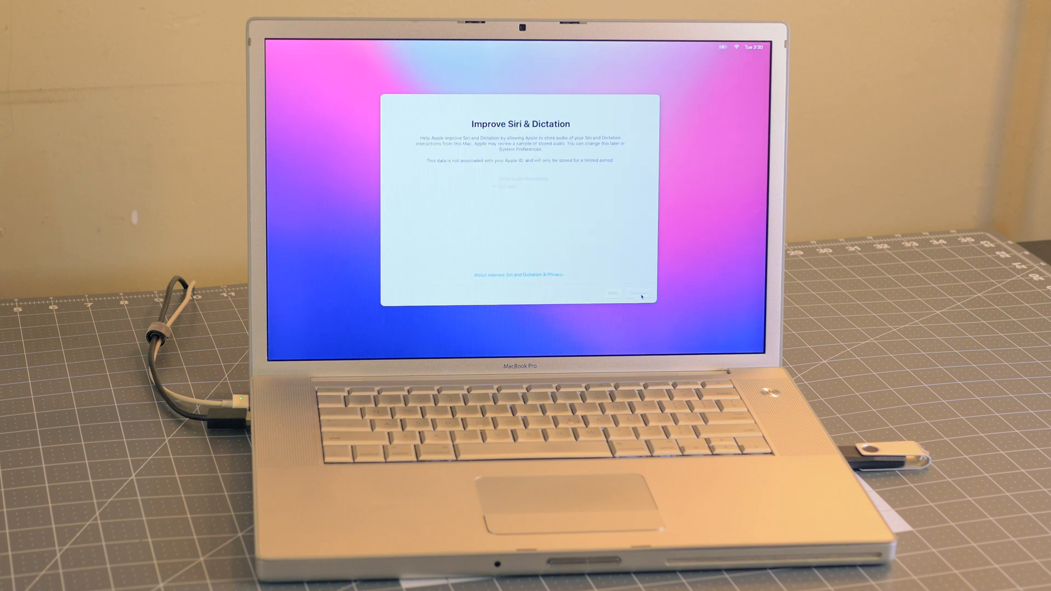
pyautogui.click(637, 293)
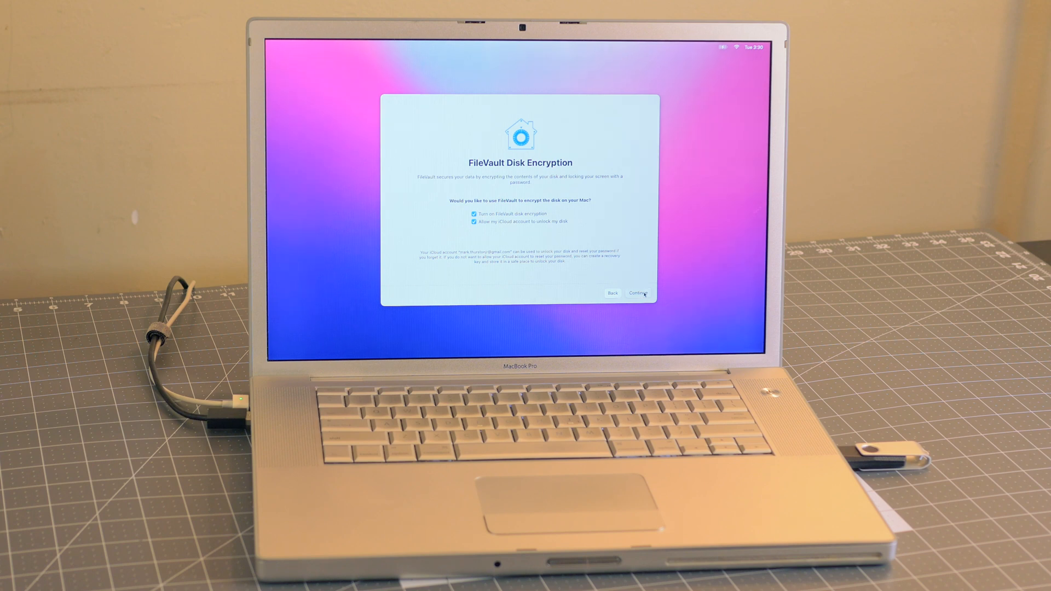
pyautogui.click(637, 294)
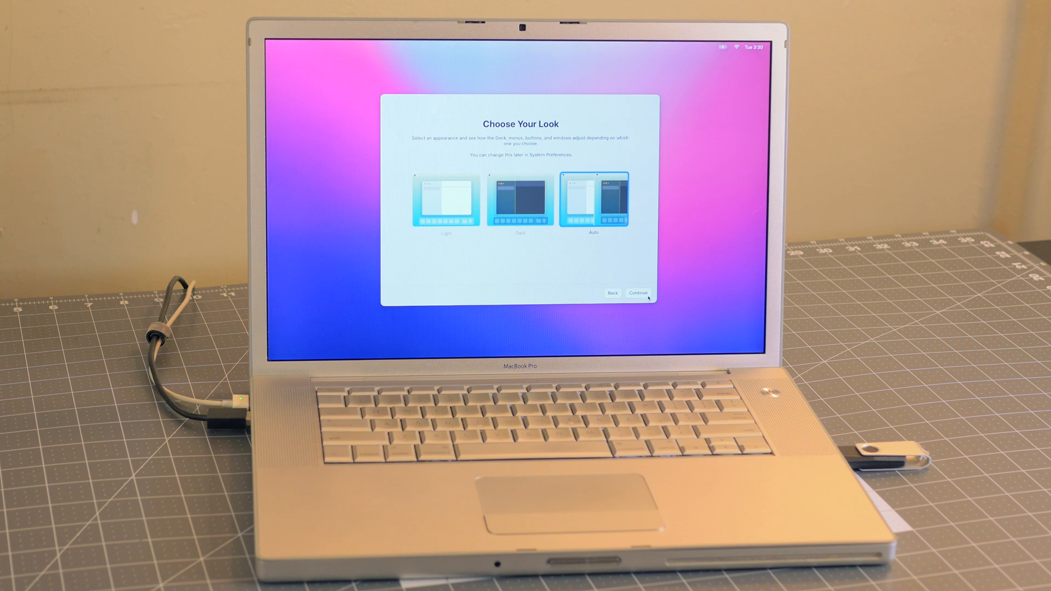
pyautogui.click(637, 293)
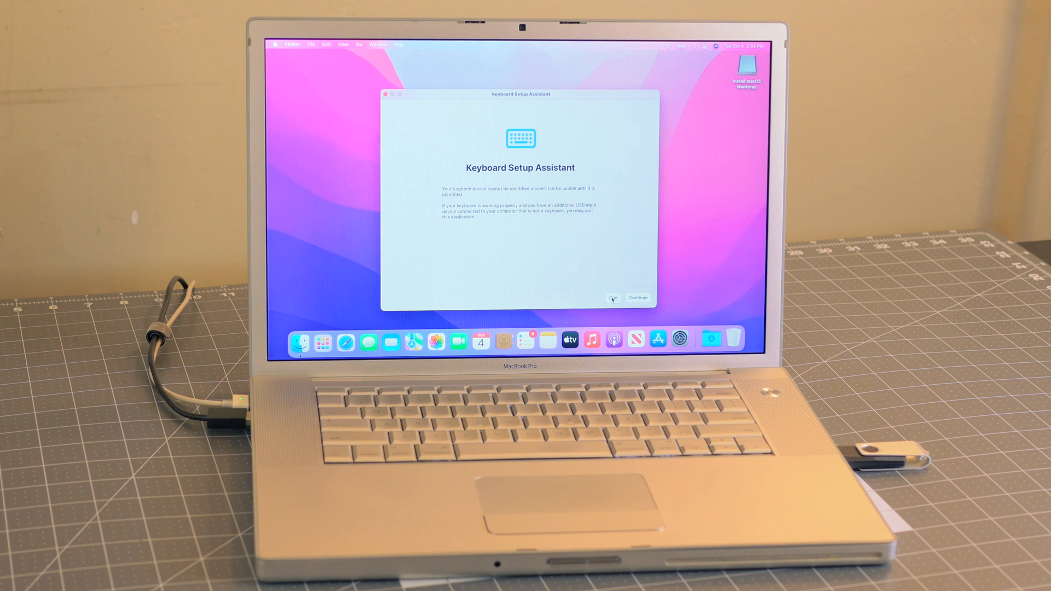
# Step: Quit Keyboard Setup Assistant and agree to launch the patcher to install OpenCore to disk
pyautogui.click(612, 298)
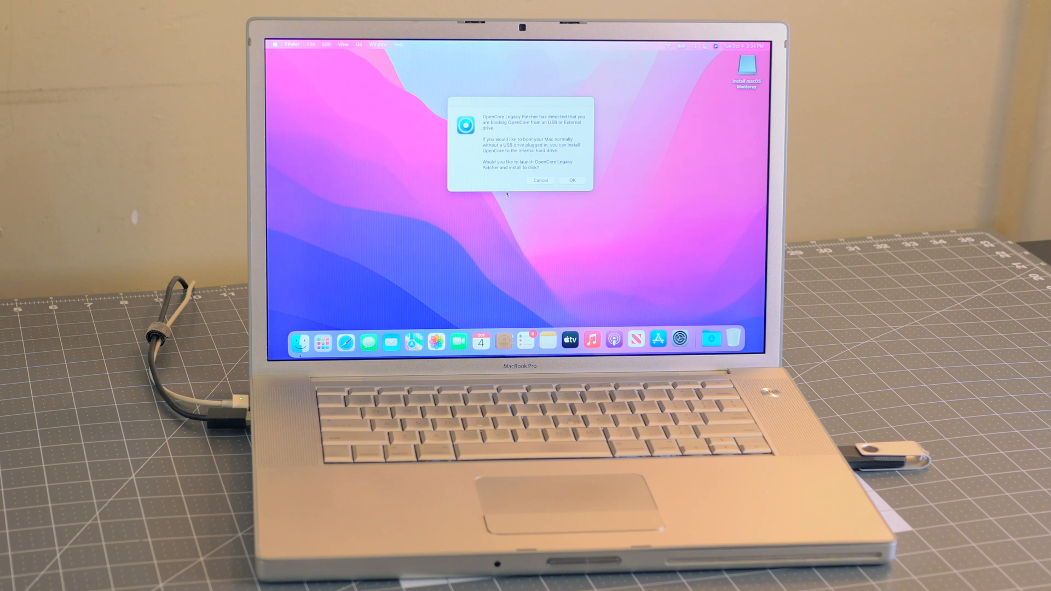
pyautogui.moveTo(500, 179)
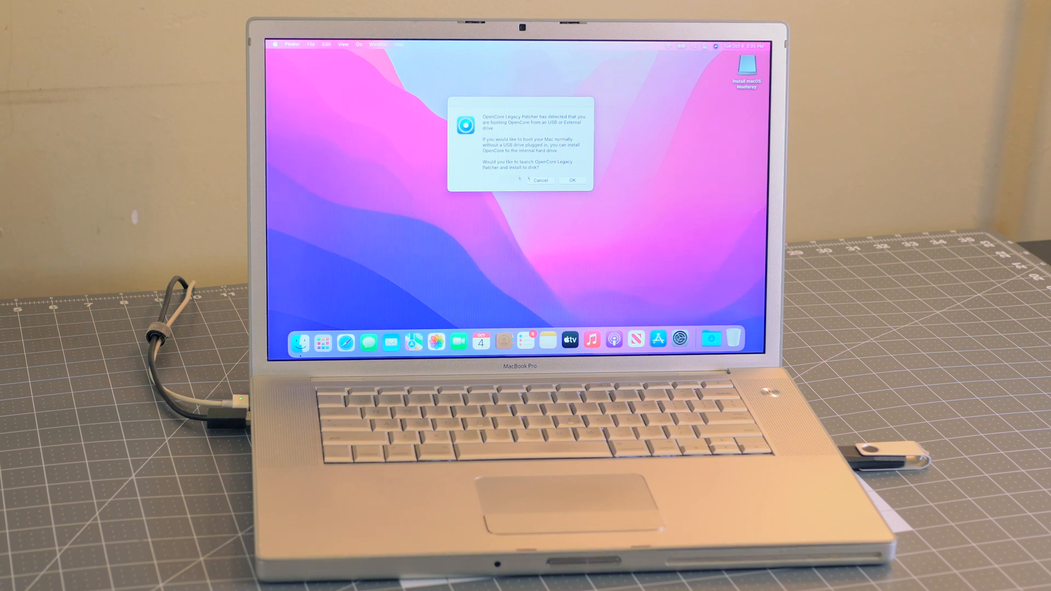
pyautogui.click(540, 180)
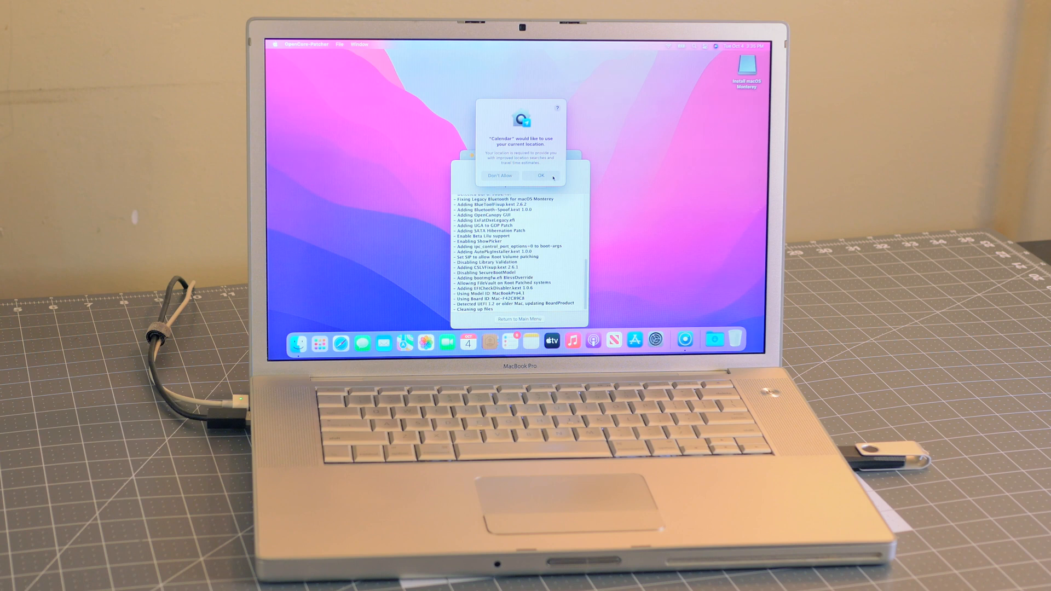
# Step: Dismiss the Calendar prompt, authorize the EFI mount with the admin password, and restart
pyautogui.click(540, 175)
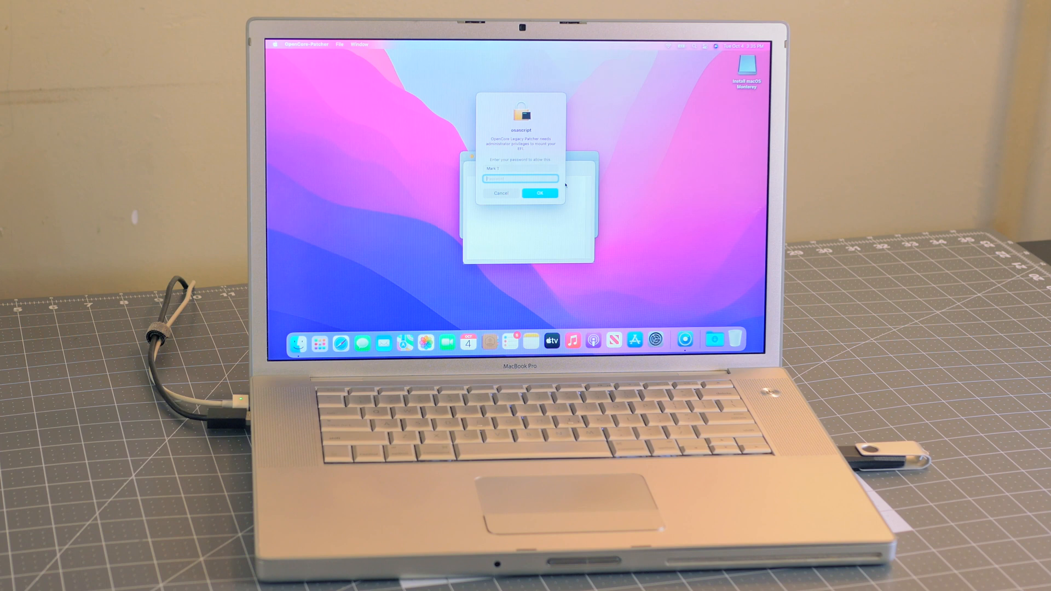
pyautogui.write('password')
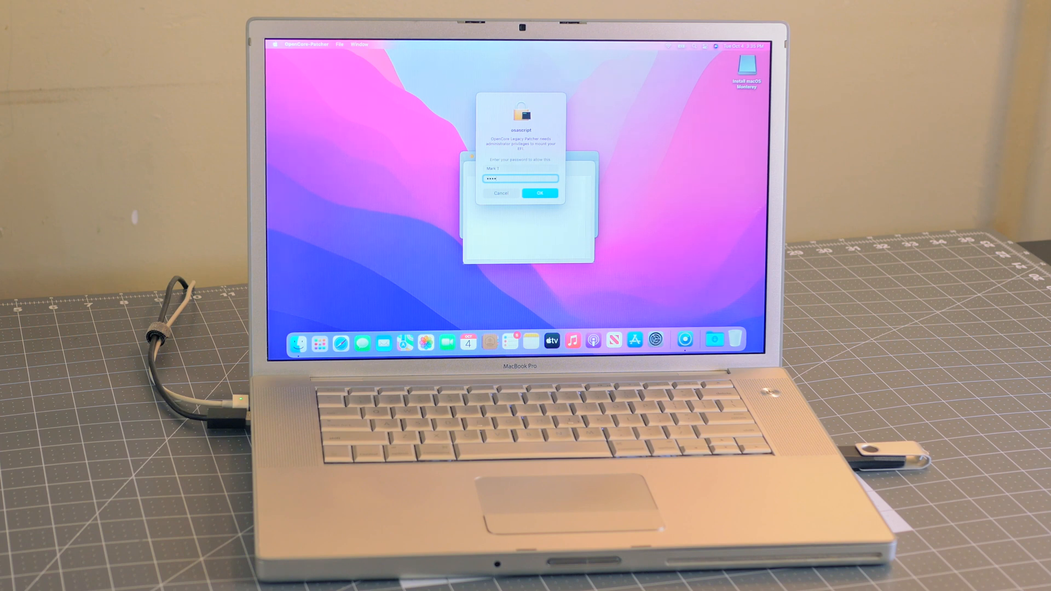
pyautogui.click(540, 193)
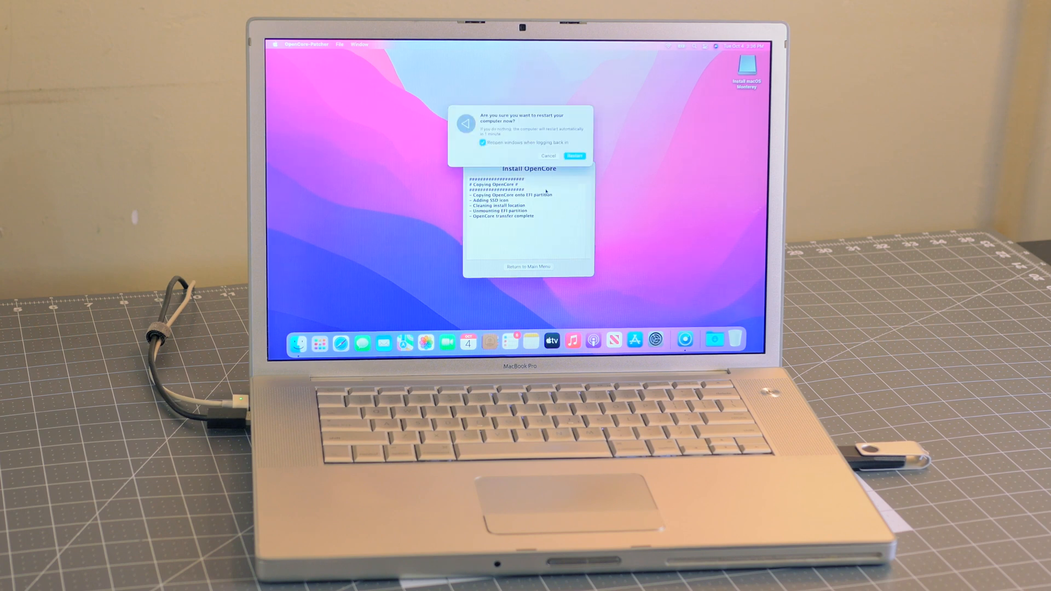
pyautogui.click(549, 155)
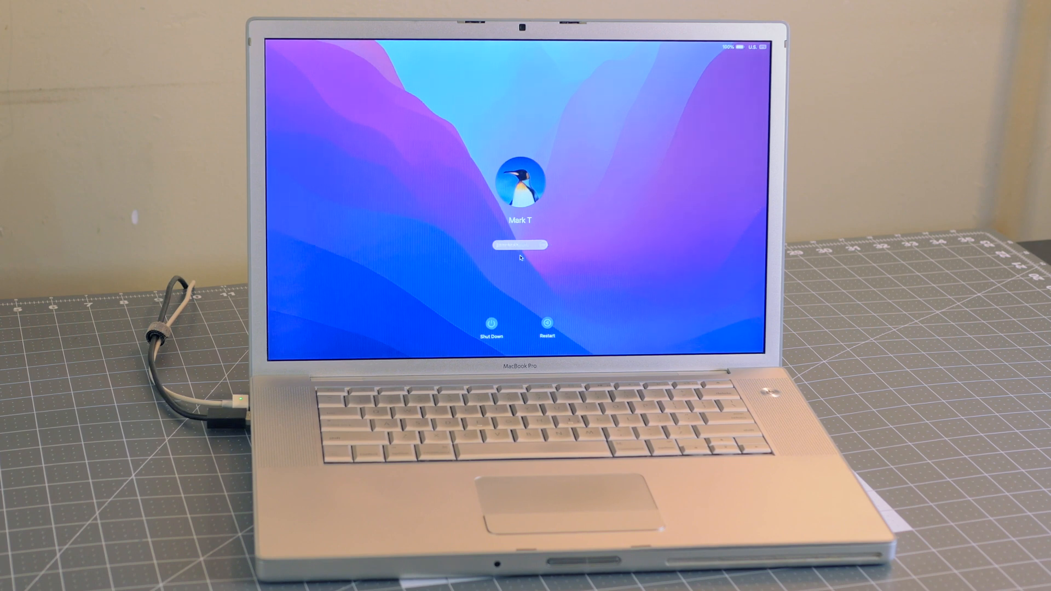
# Step: Sign in with the account password to reach the Monterey desktop
pyautogui.write('password')
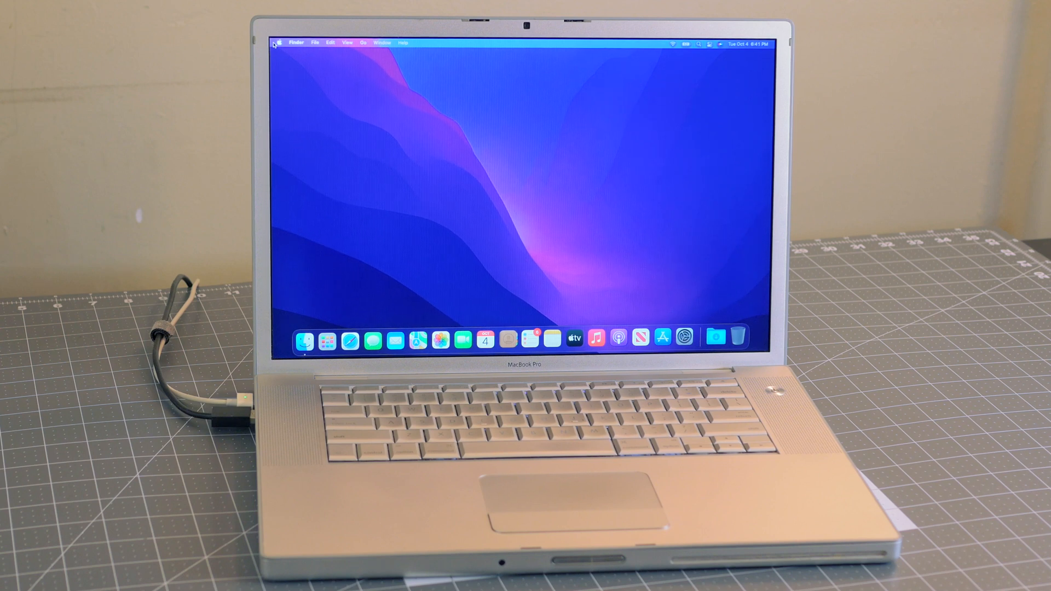
pyautogui.moveTo(349, 338)
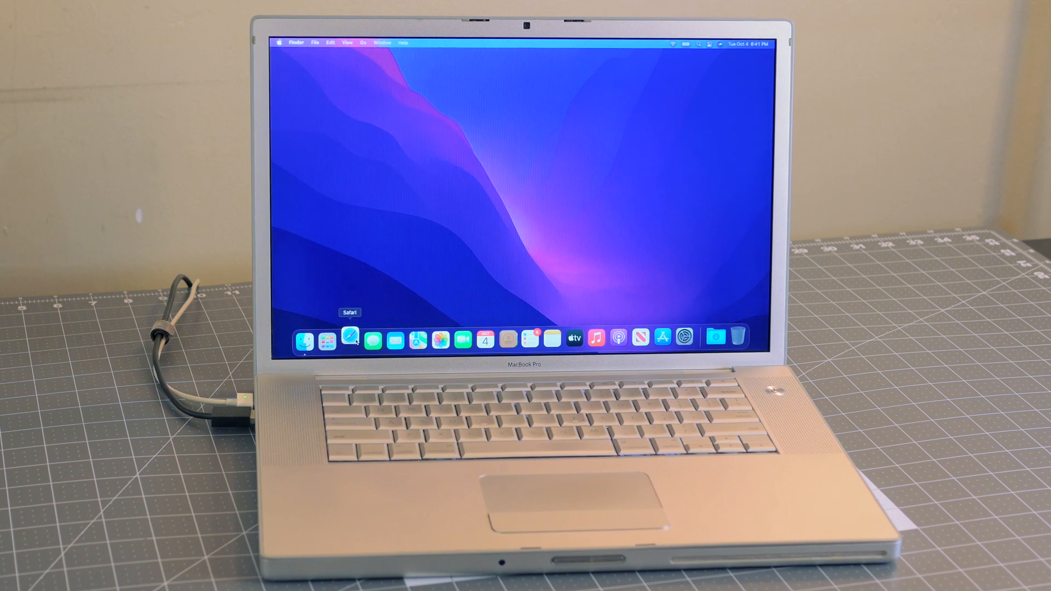
# Step: Launch Safari and go to YouTube from the address bar
pyautogui.click(349, 341)
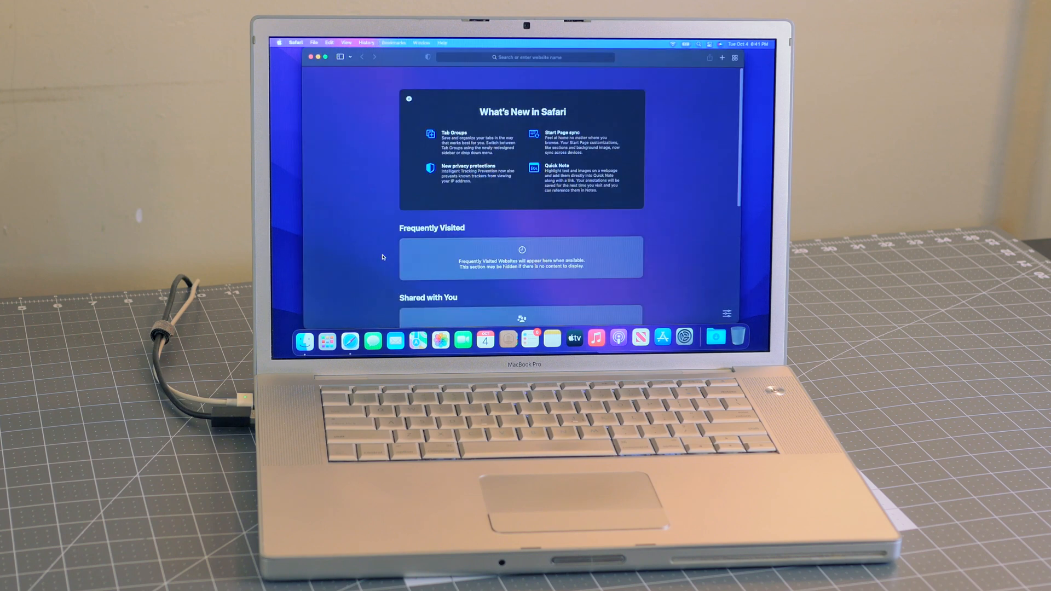
pyautogui.click(525, 57)
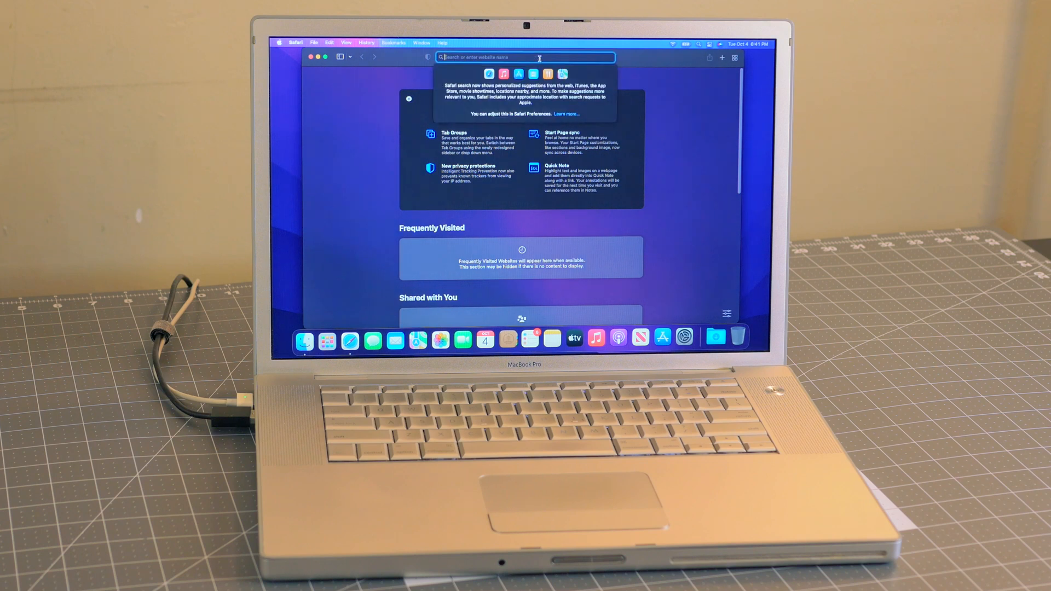
pyautogui.write('youtube.com')
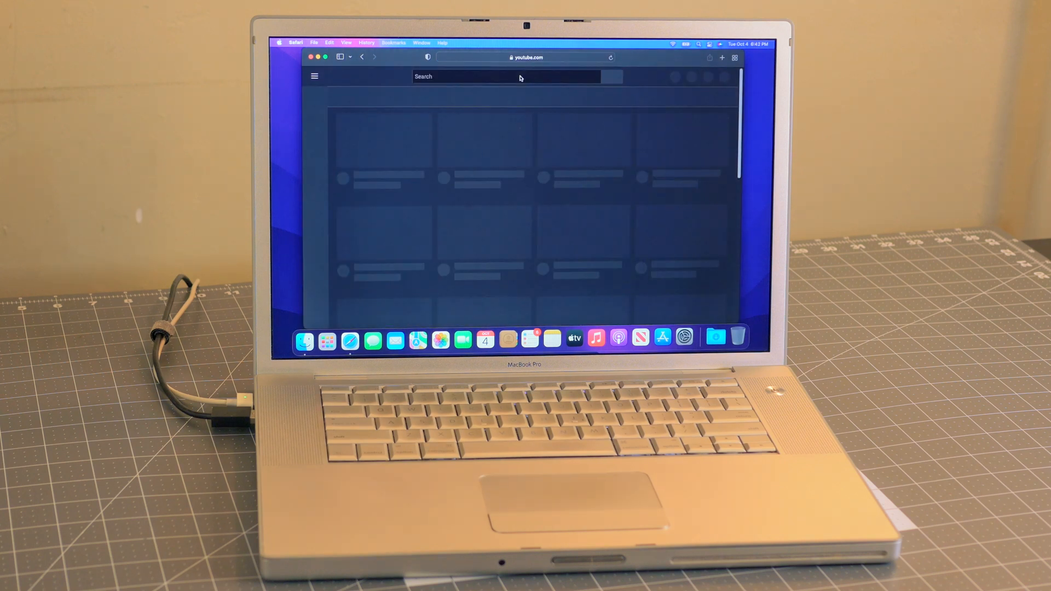
pyautogui.click(499, 76)
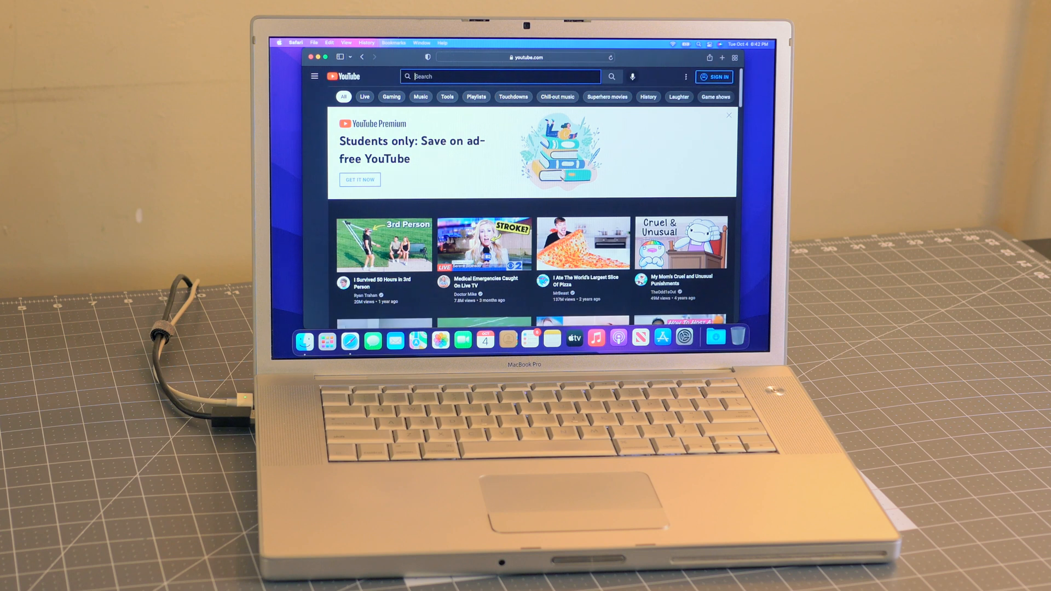
# Step: Search YouTube for 'rrgc creations' and open the Adelie Linux PowerBook video
pyautogui.write('rrgc creations')
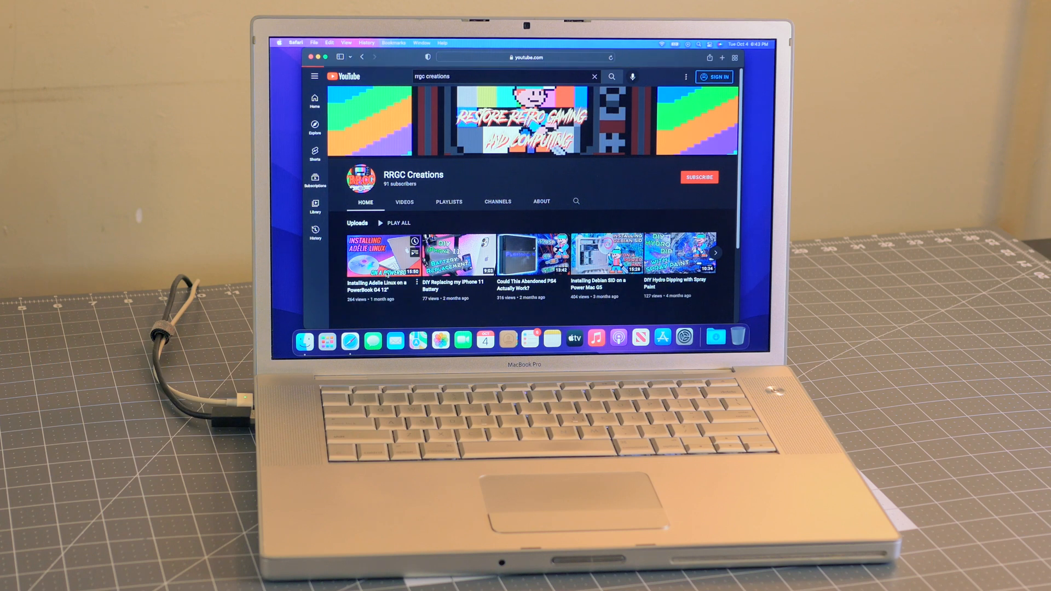
pyautogui.moveTo(448, 226)
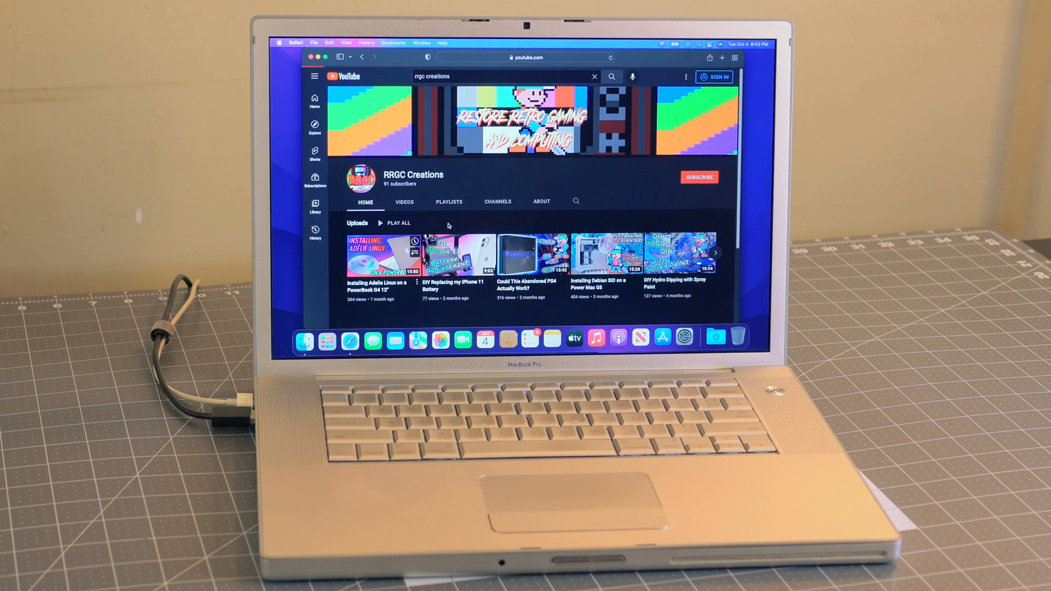
pyautogui.click(365, 254)
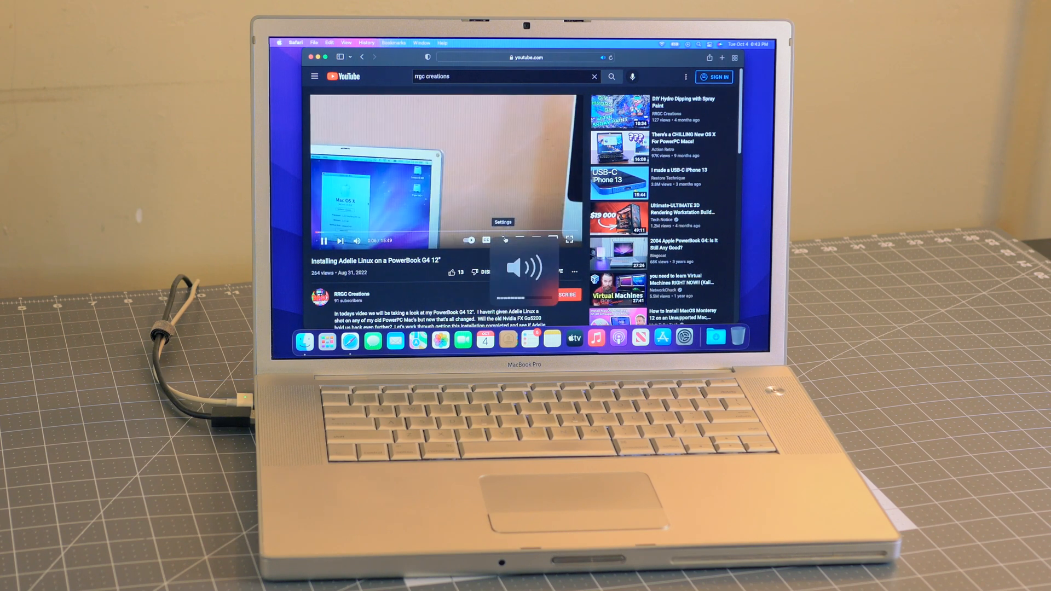
# Step: Set the video quality to 720p and expand playback to full screen
pyautogui.click(504, 240)
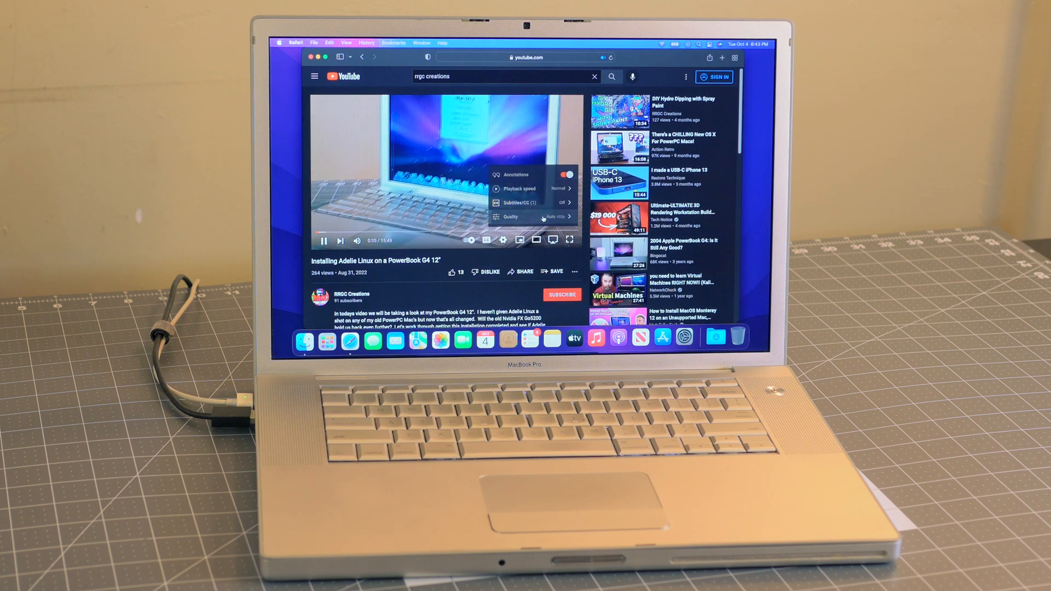
pyautogui.click(510, 217)
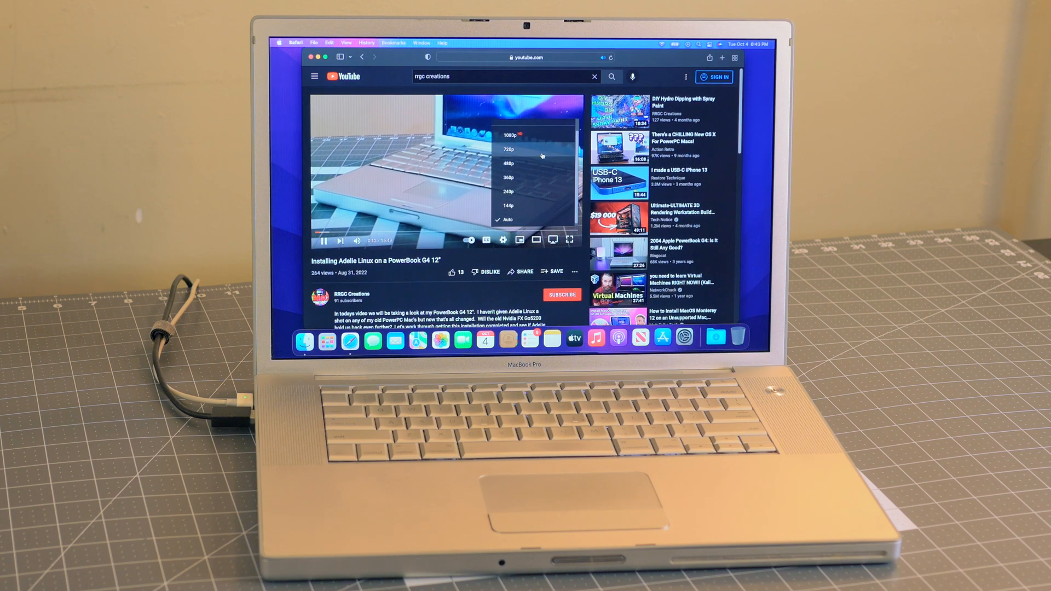
pyautogui.click(508, 149)
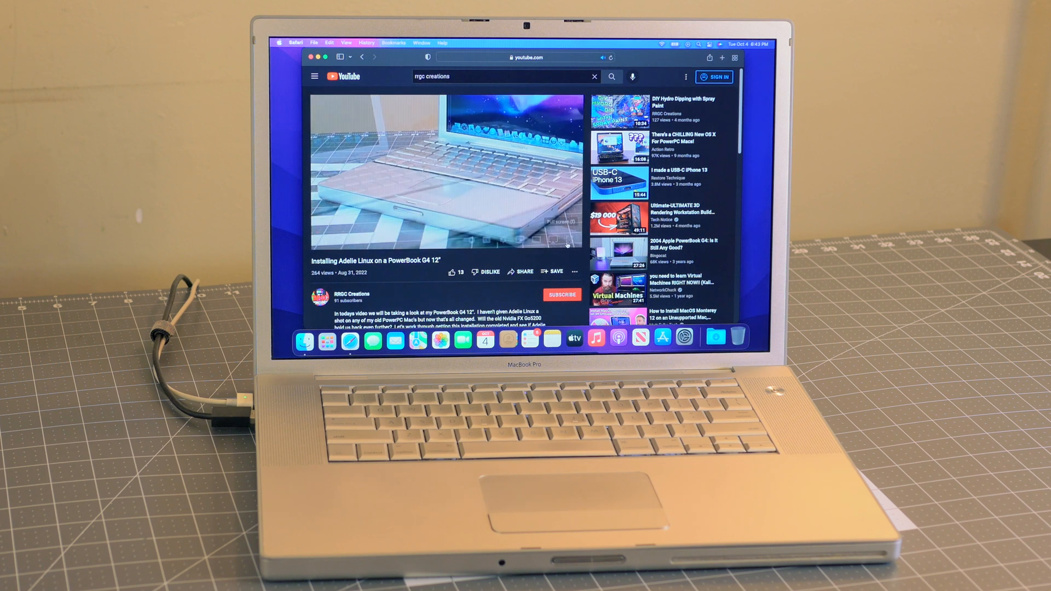
pyautogui.click(446, 168)
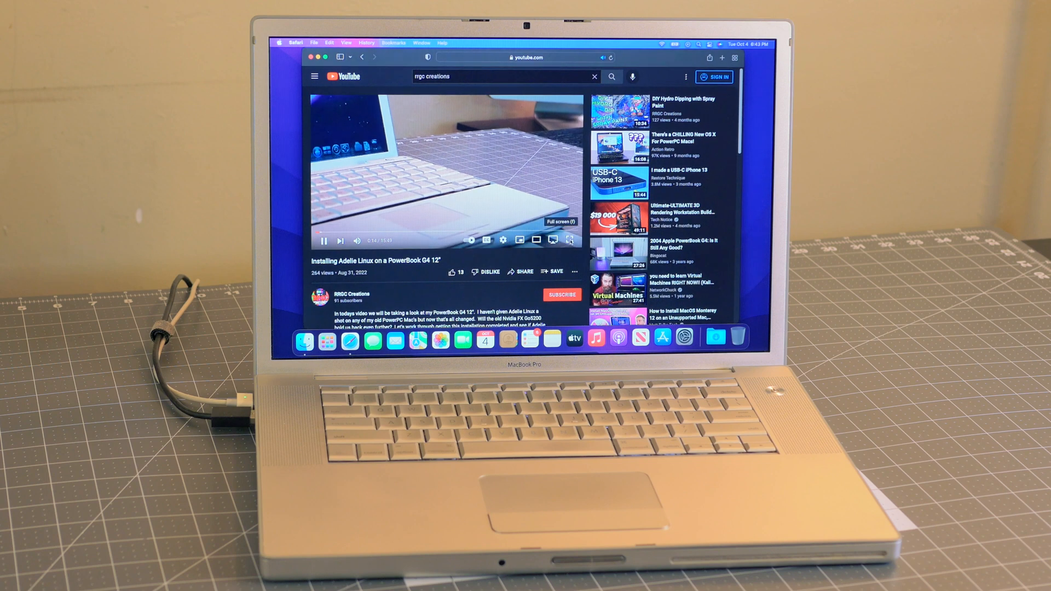
pyautogui.click(570, 240)
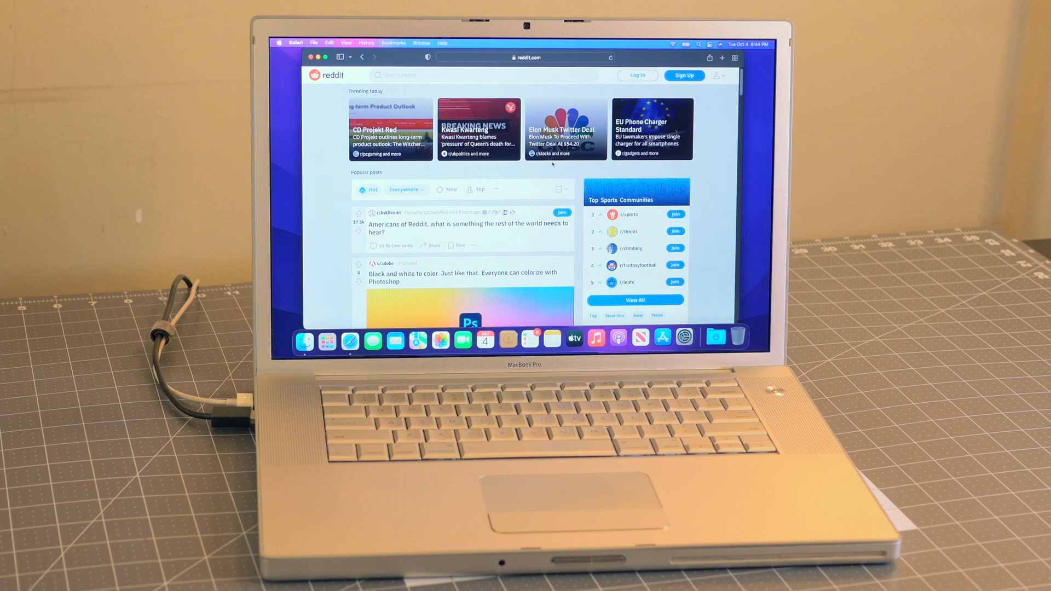
# Step: Scroll down through Reddit's Popular posts feed
pyautogui.scroll(-3)
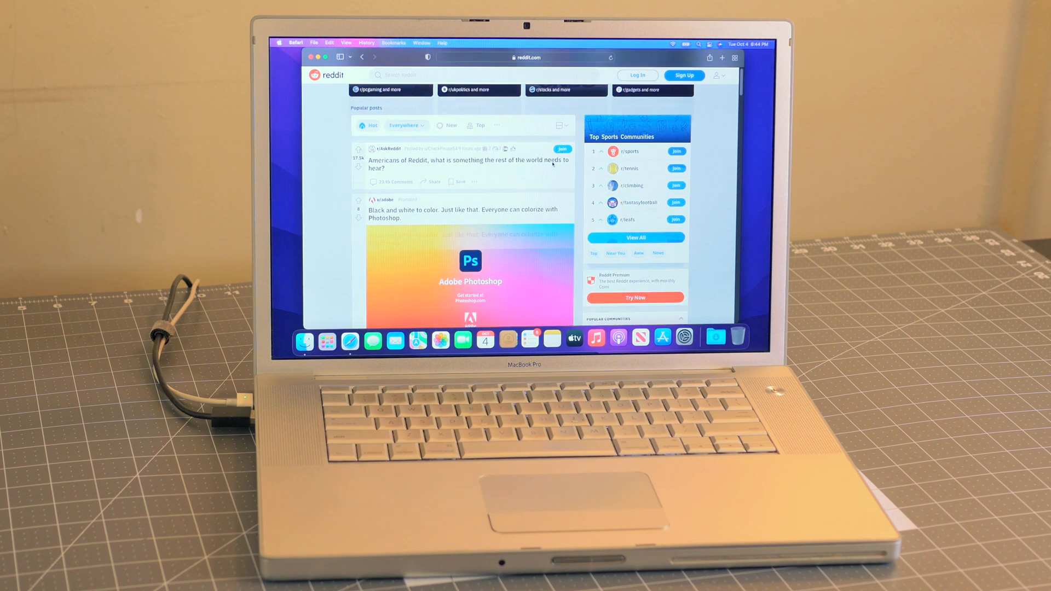
pyautogui.scroll(-3)
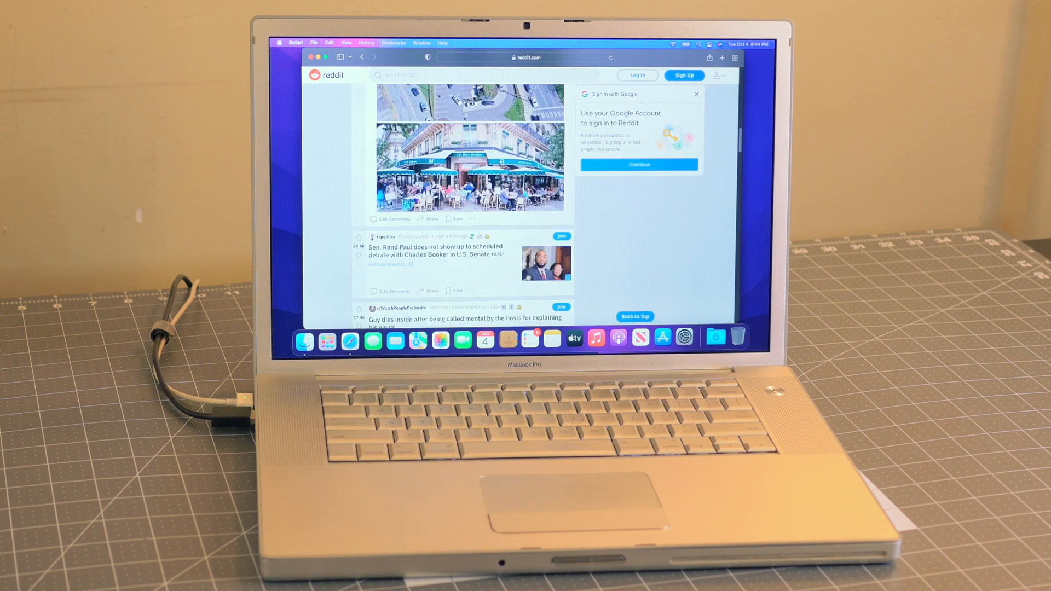
pyautogui.scroll(-3)
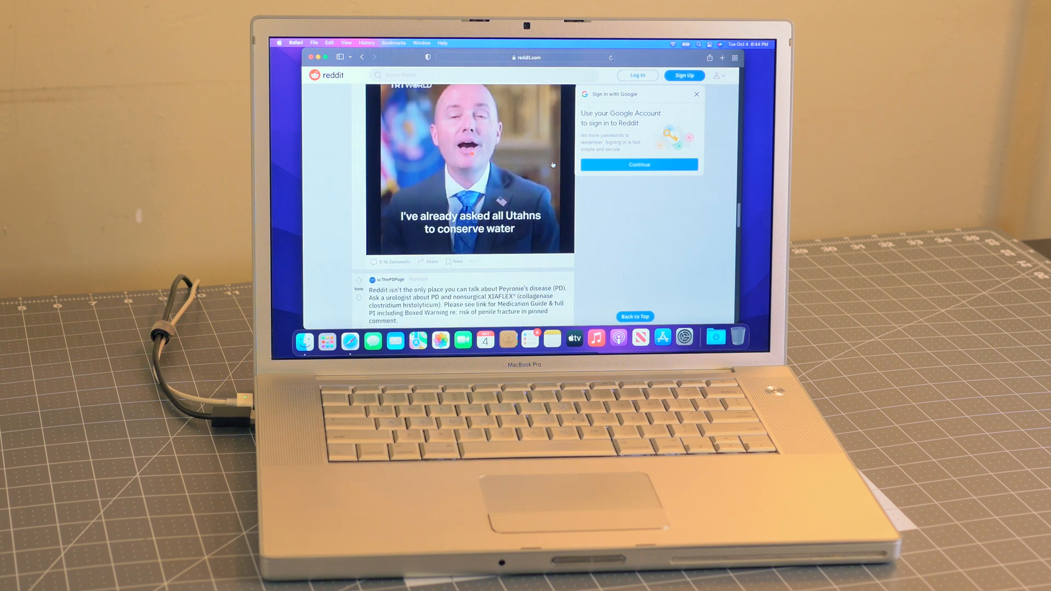
pyautogui.scroll(-3)
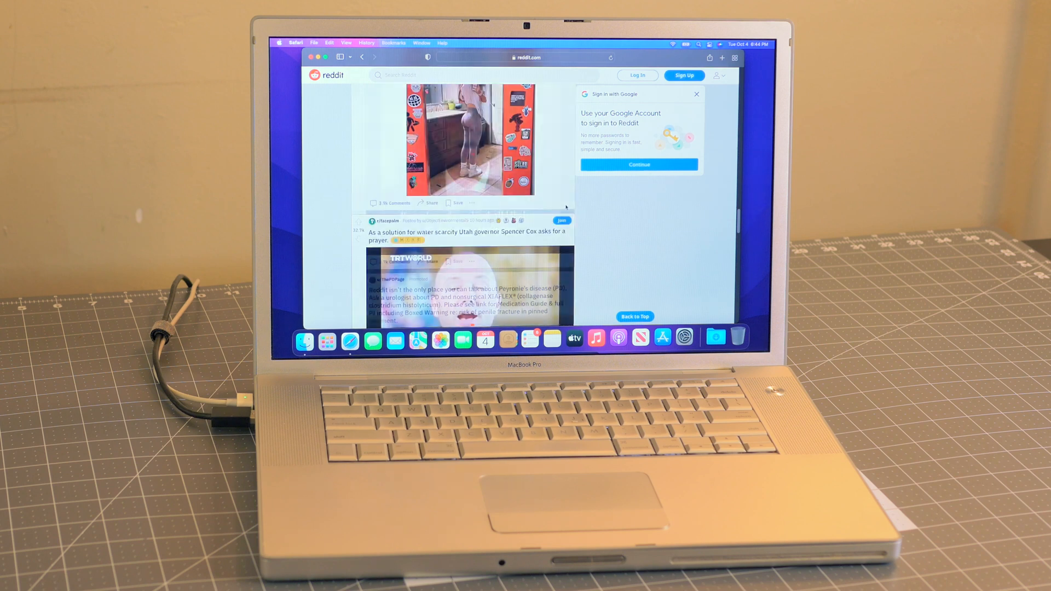